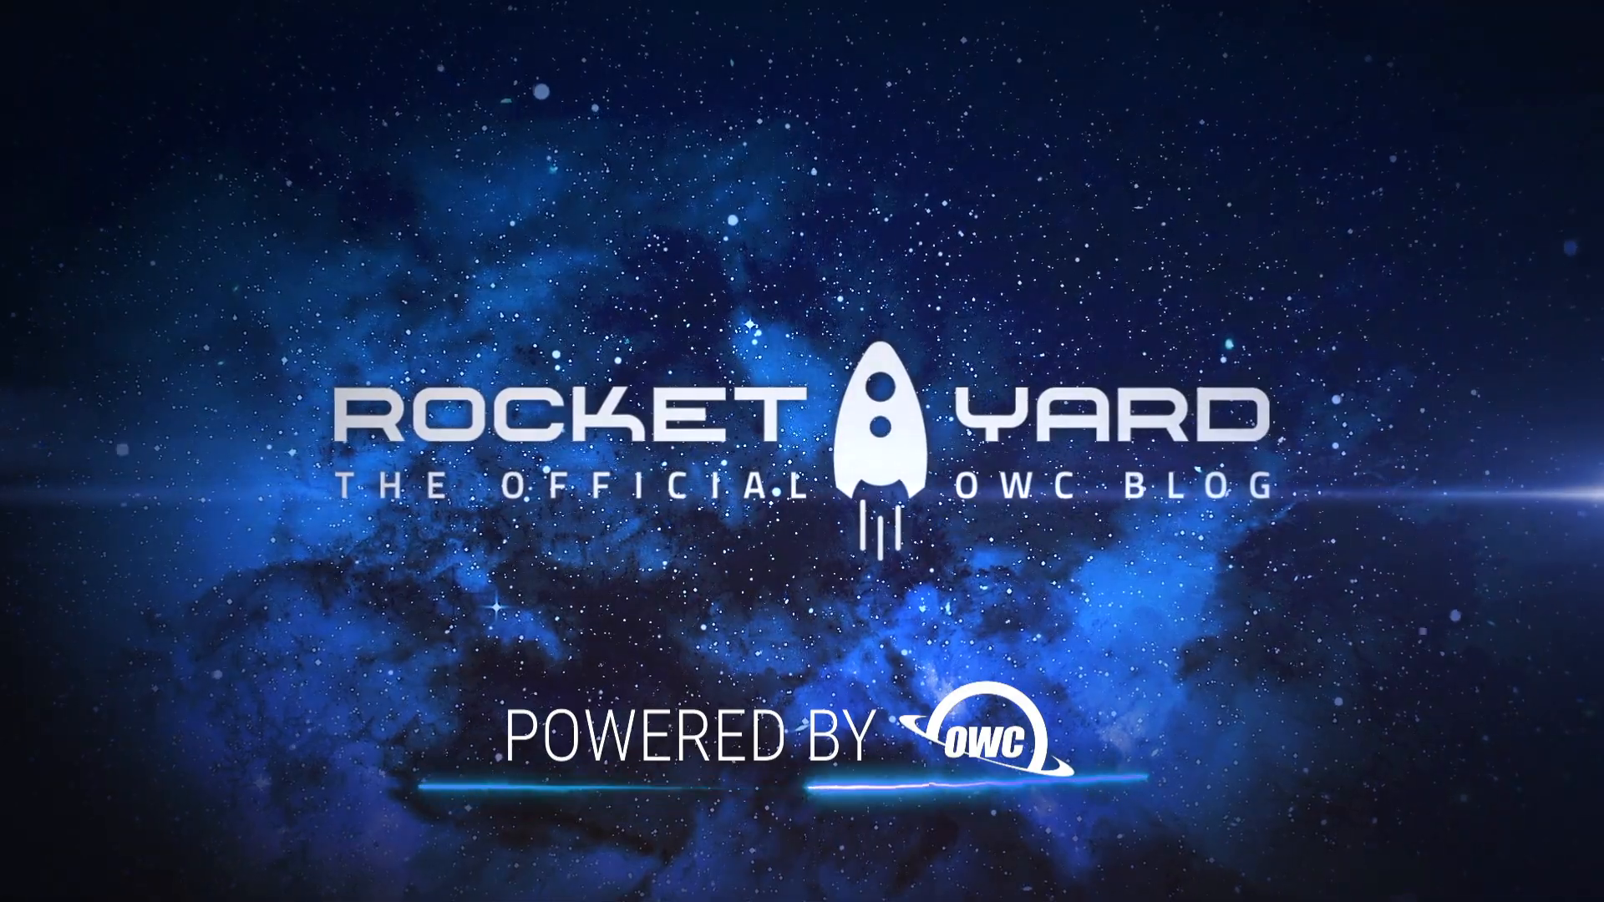
Step: Bring up the Apple menu from the menu bar
click(20, 8)
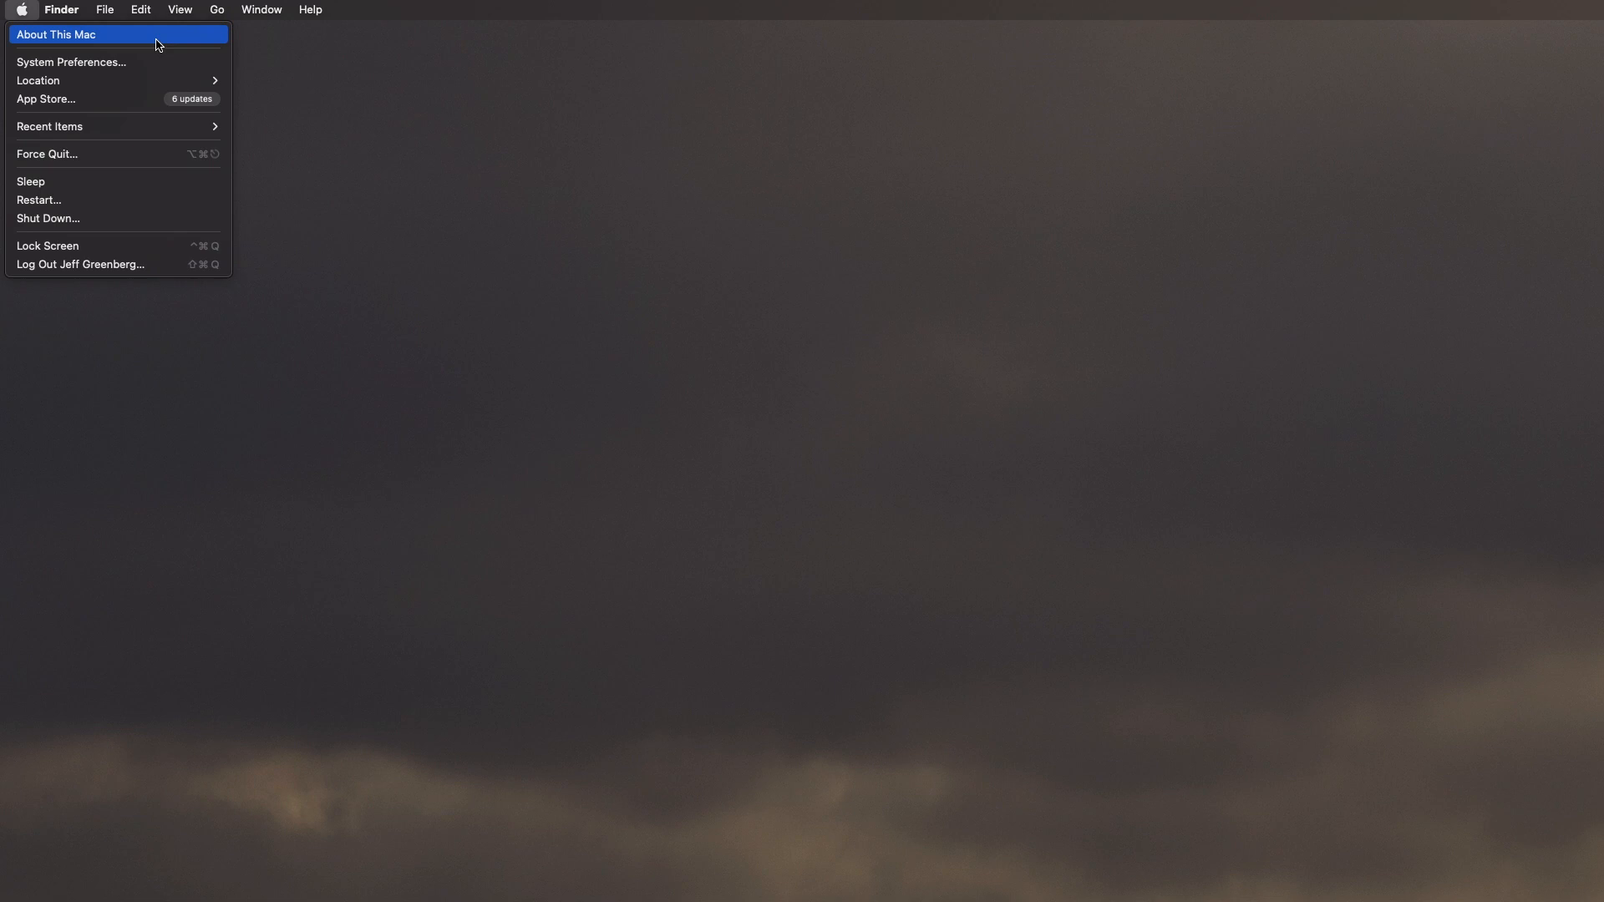
Step: View the About This Mac overview of macOS version and hardware, then close it
click(63, 35)
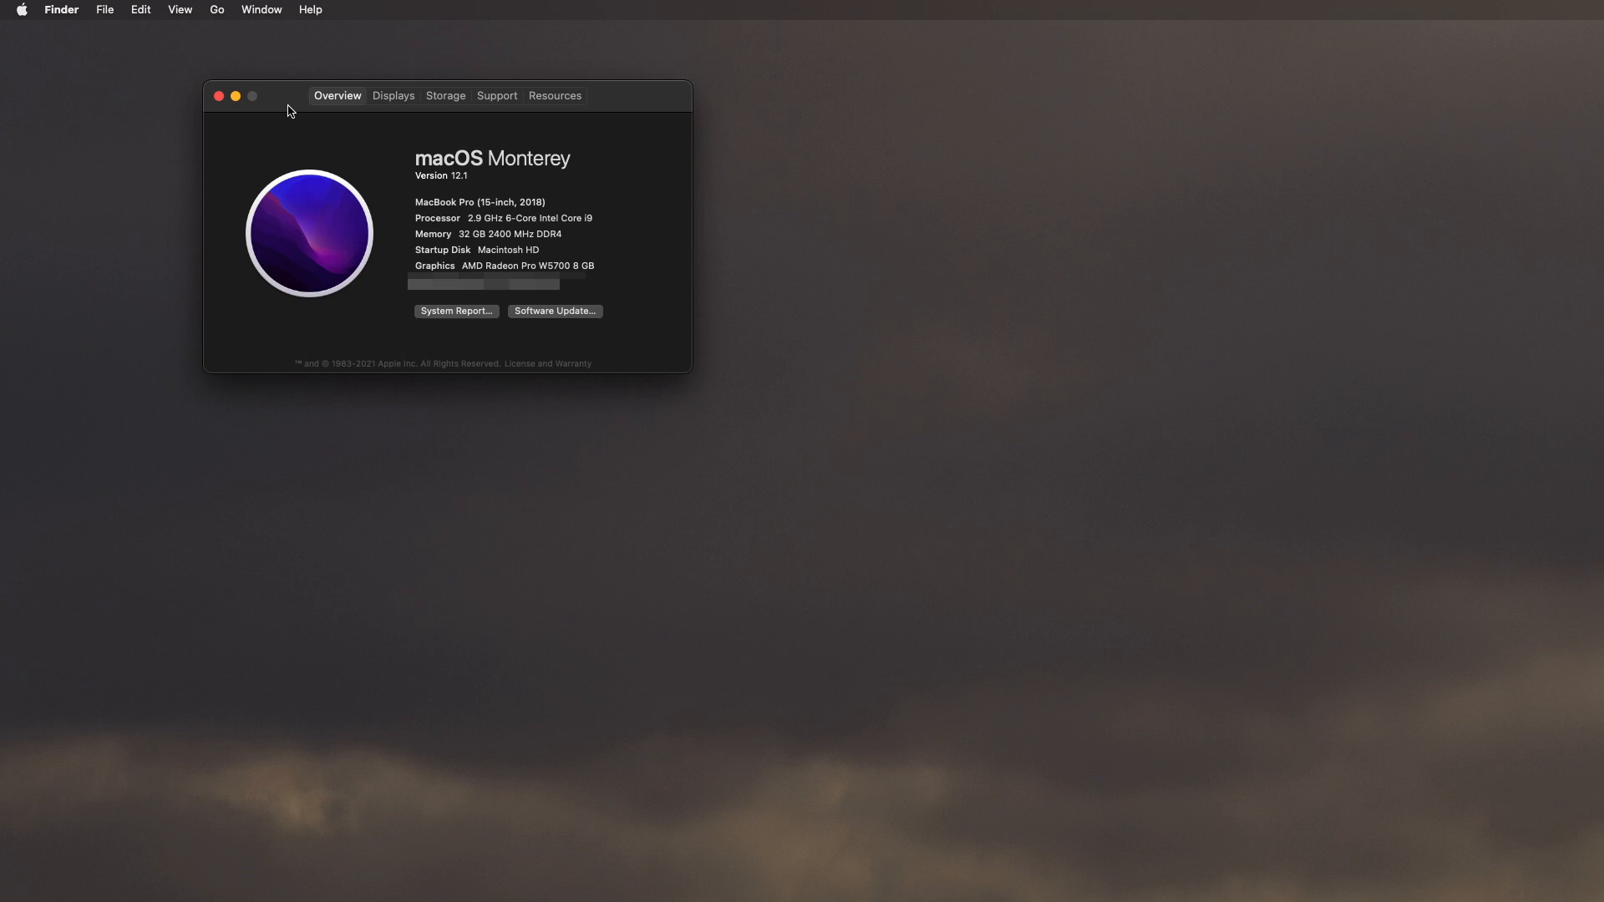
mouse_move(426, 237)
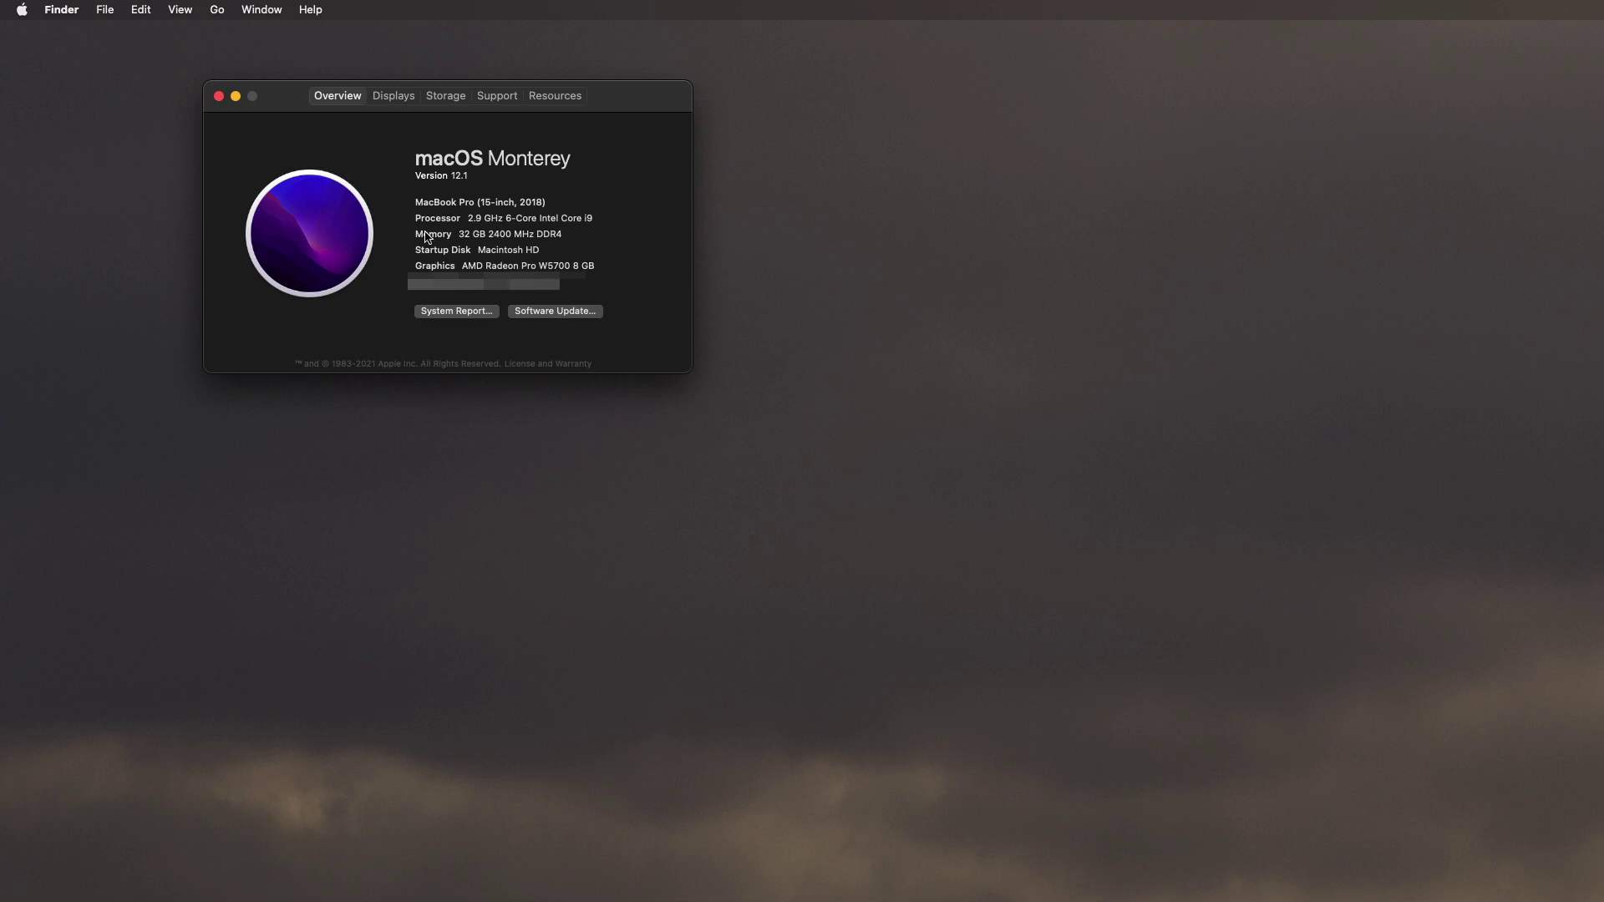
mouse_move(473, 319)
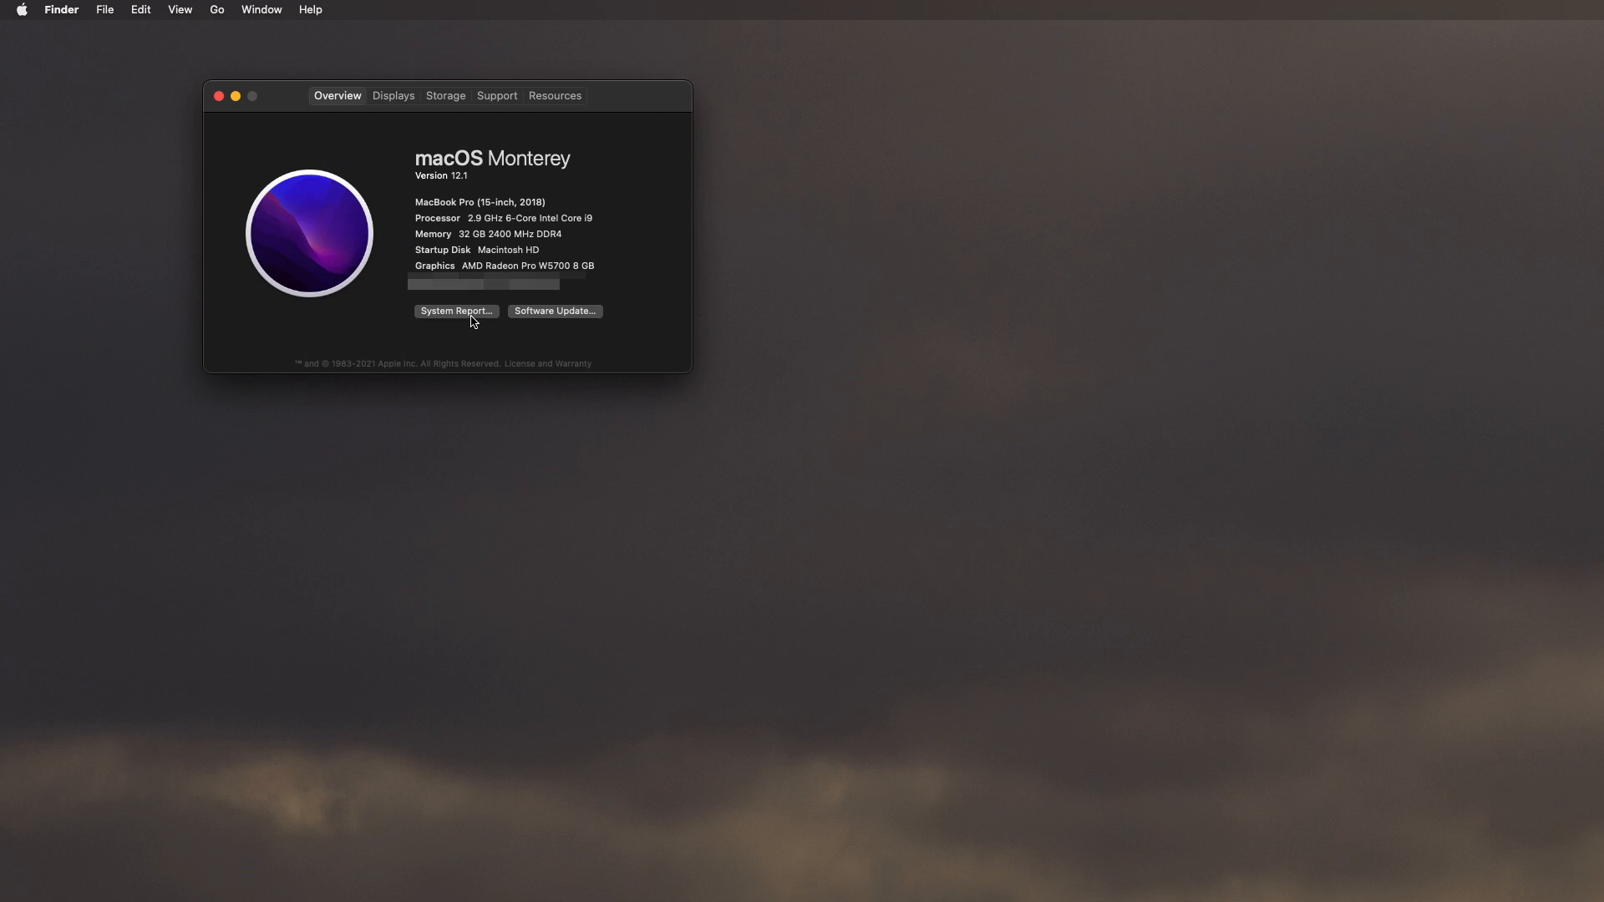
click(221, 95)
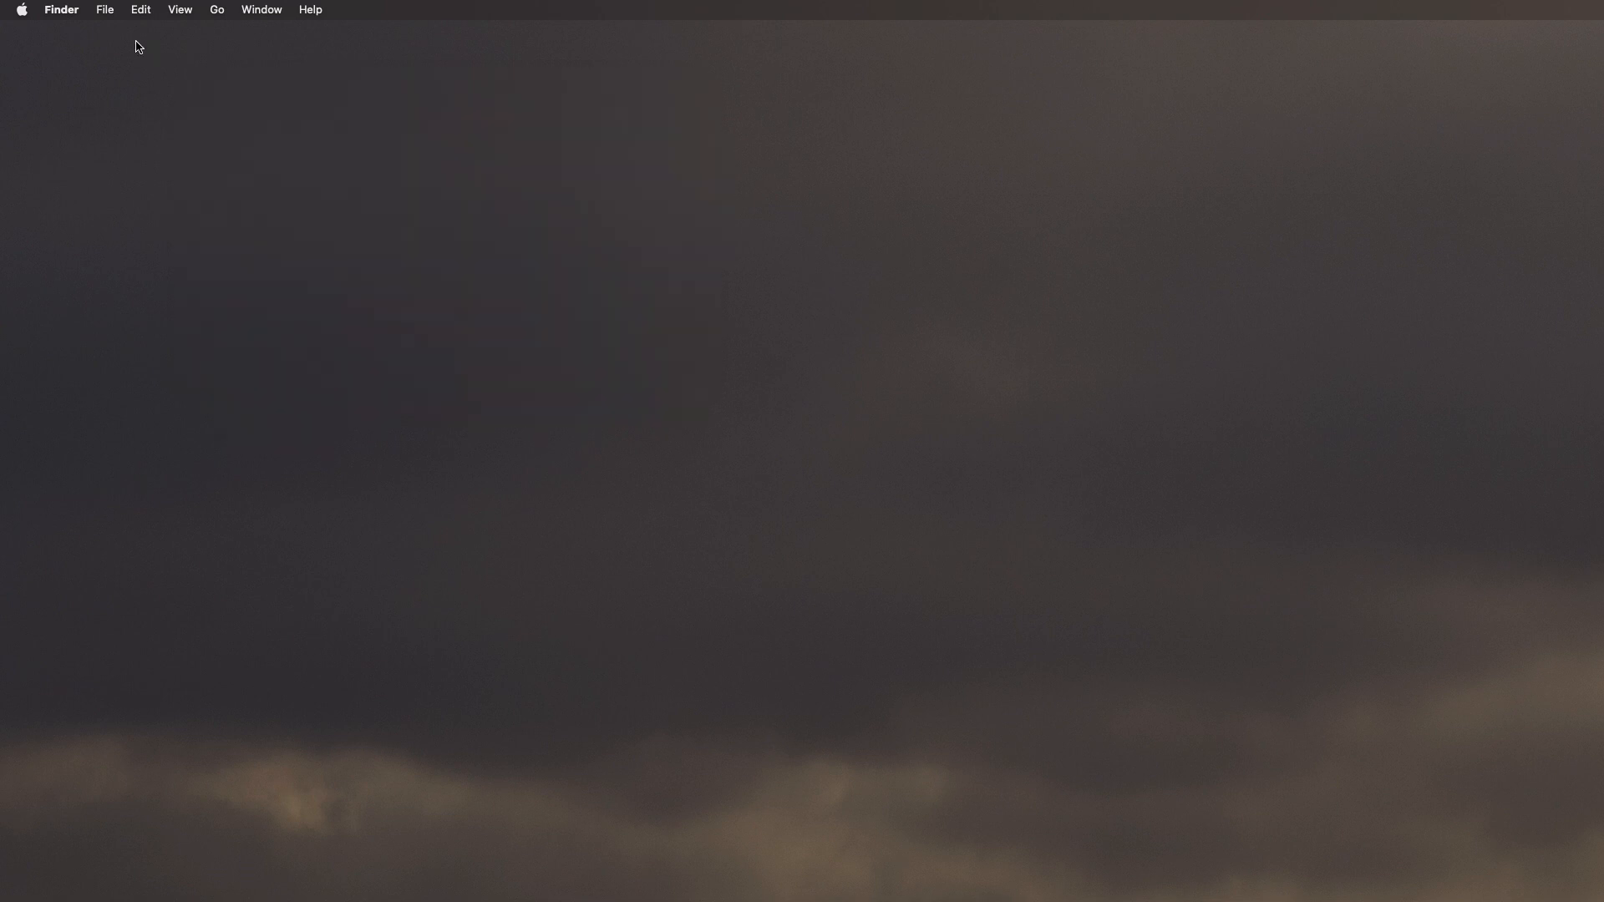
Step: Launch System Information from the Apple menu, showing the MacBook Pro Hardware Overview
click(23, 9)
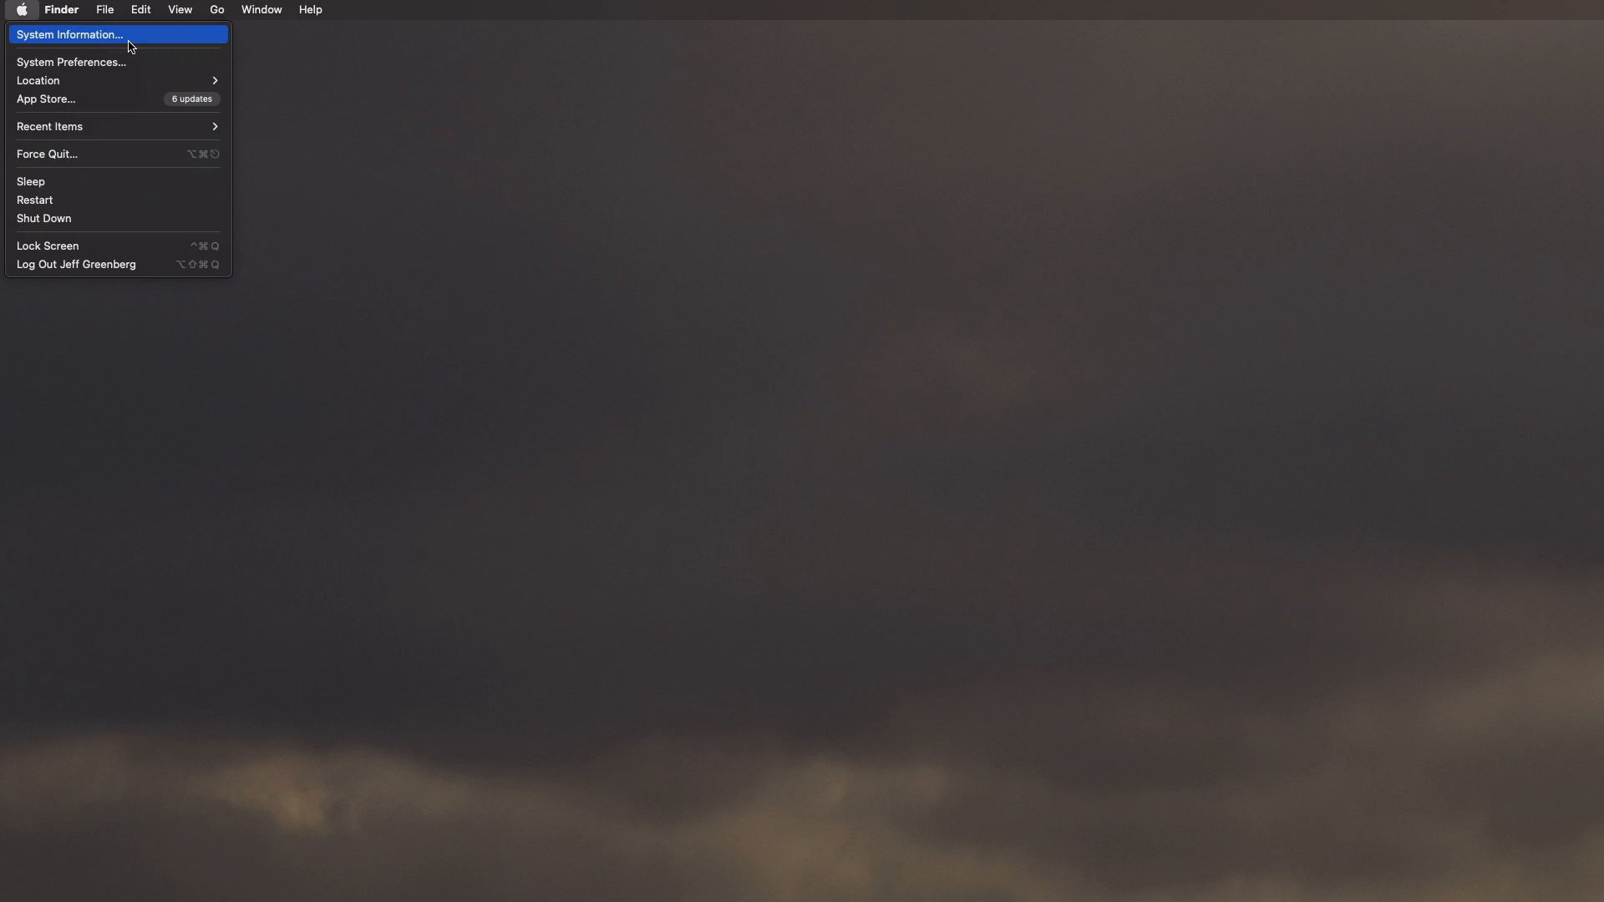
click(77, 33)
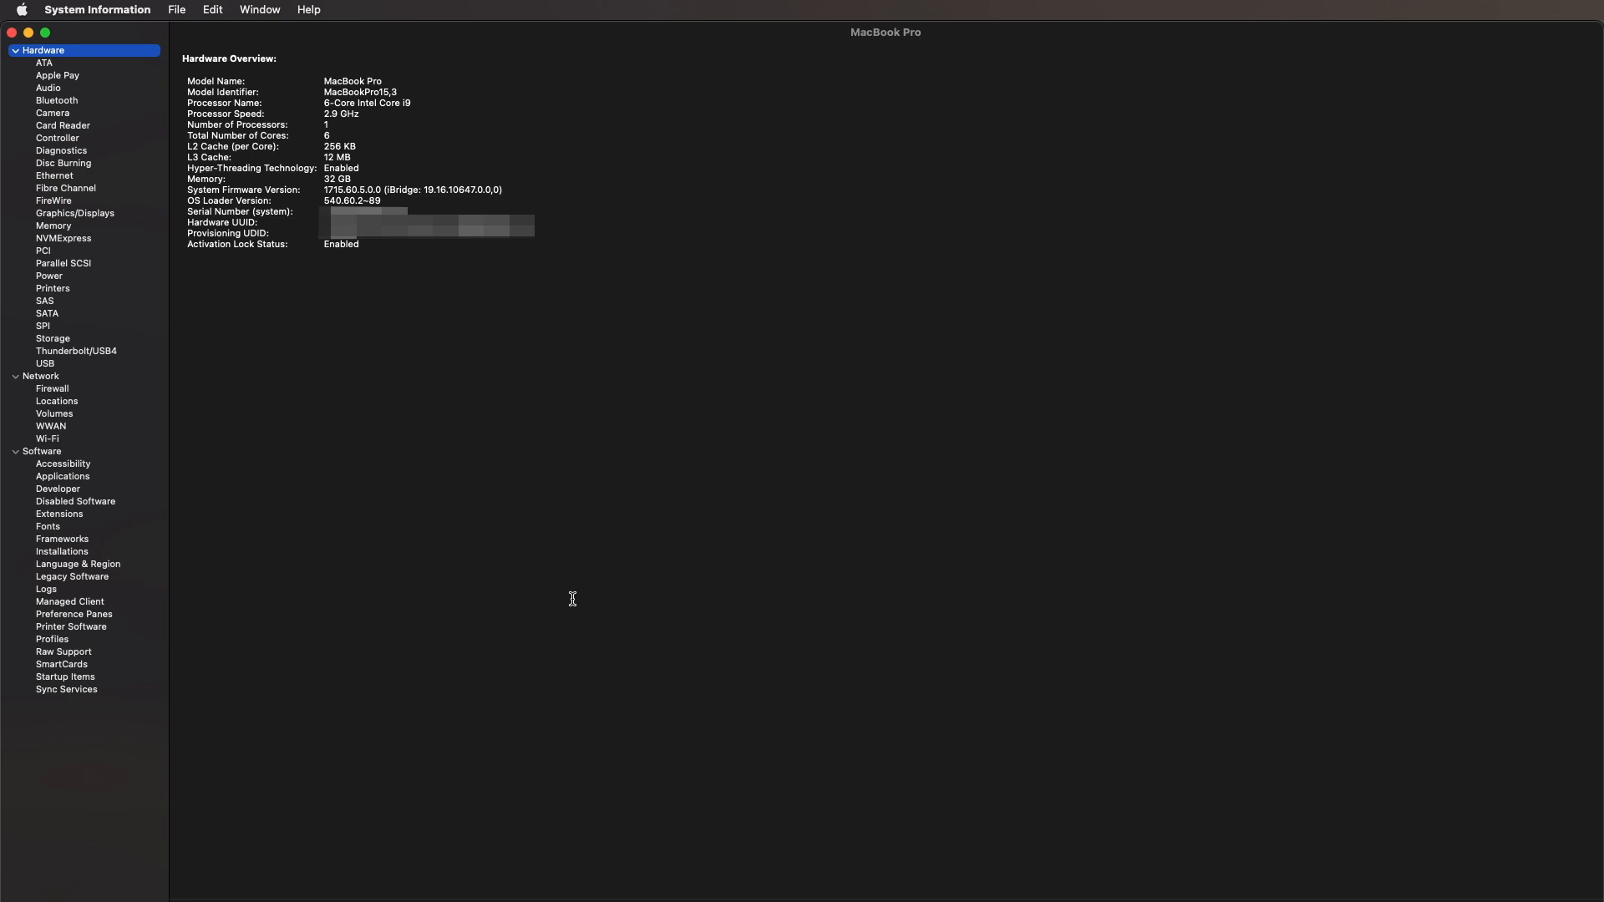
mouse_move(164, 257)
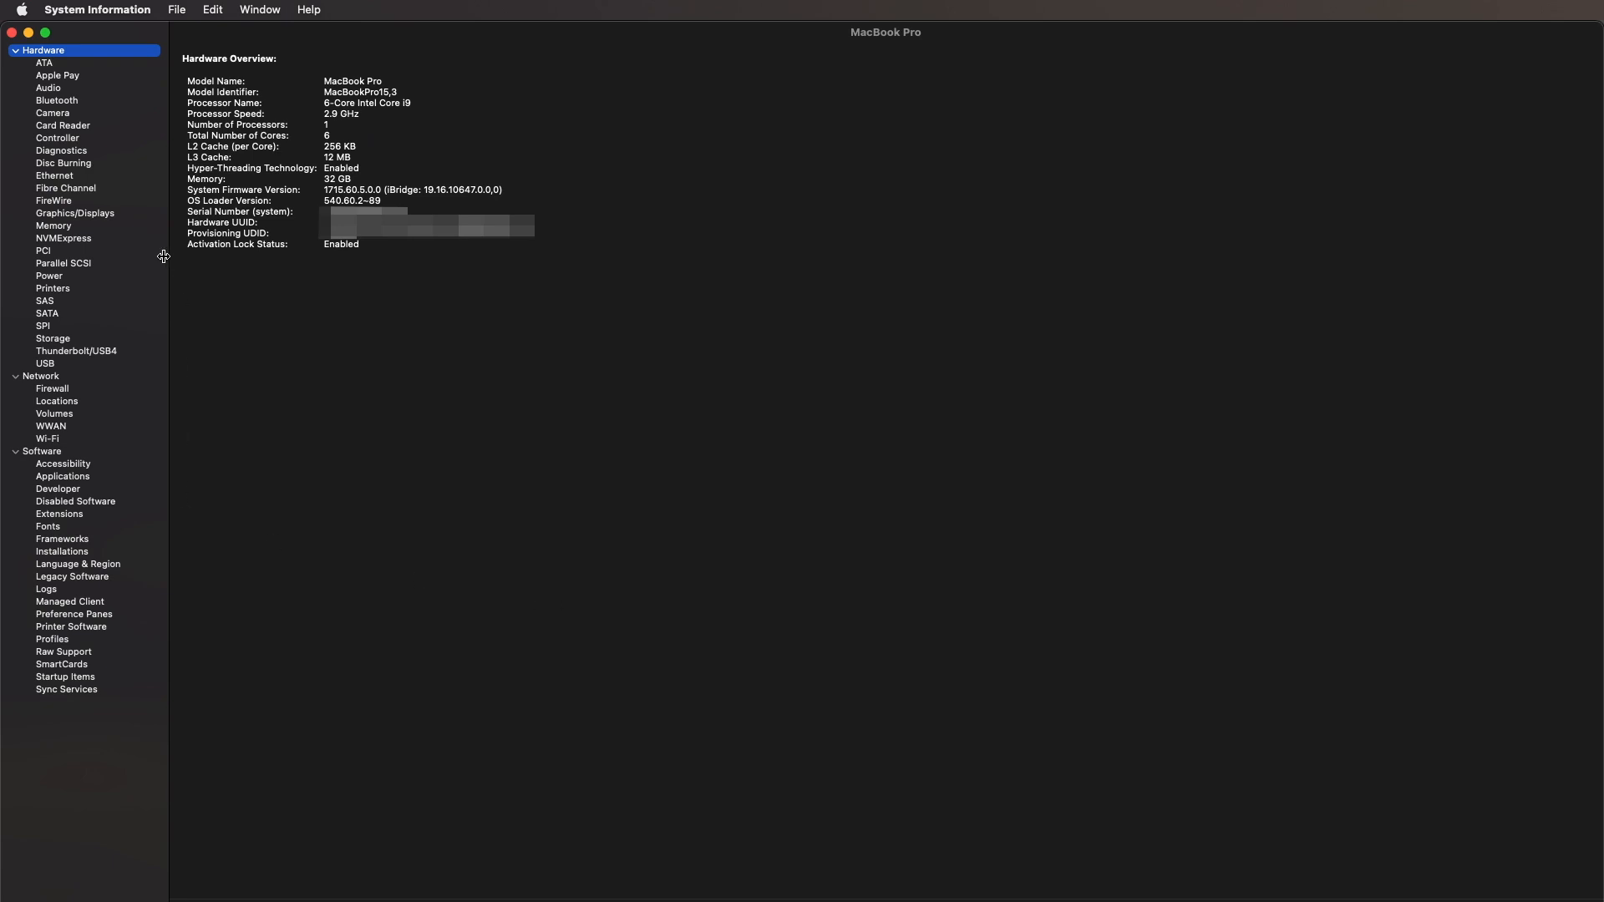
Step: Browse Camera, Printers and Diagnostics in the sidebar, then show the USB device tree
click(50, 113)
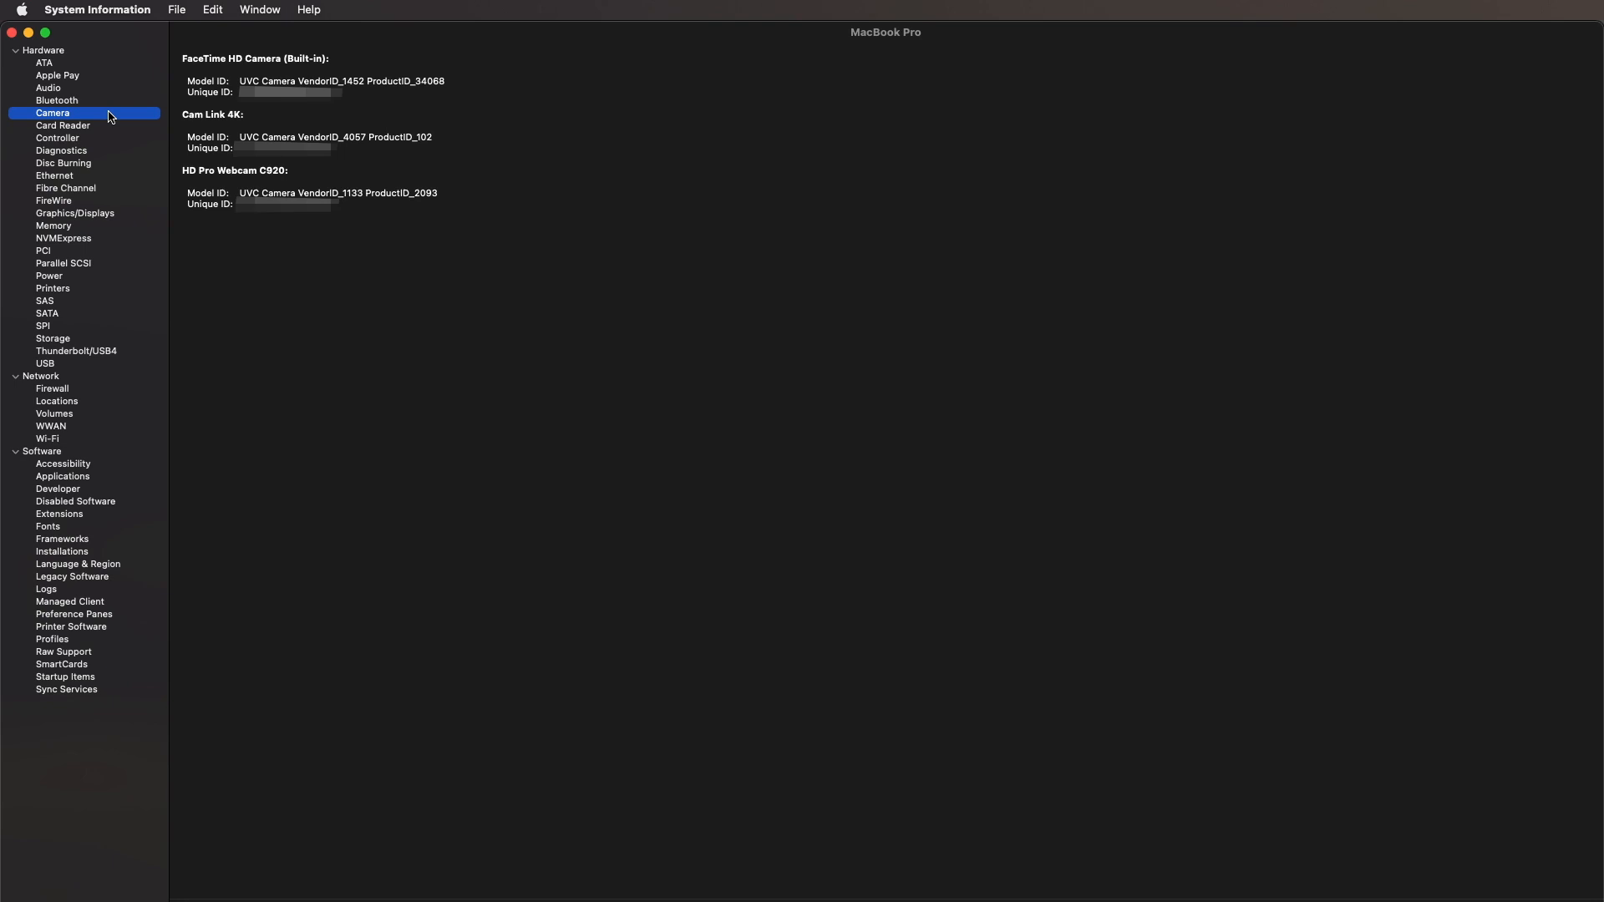
mouse_move(113, 173)
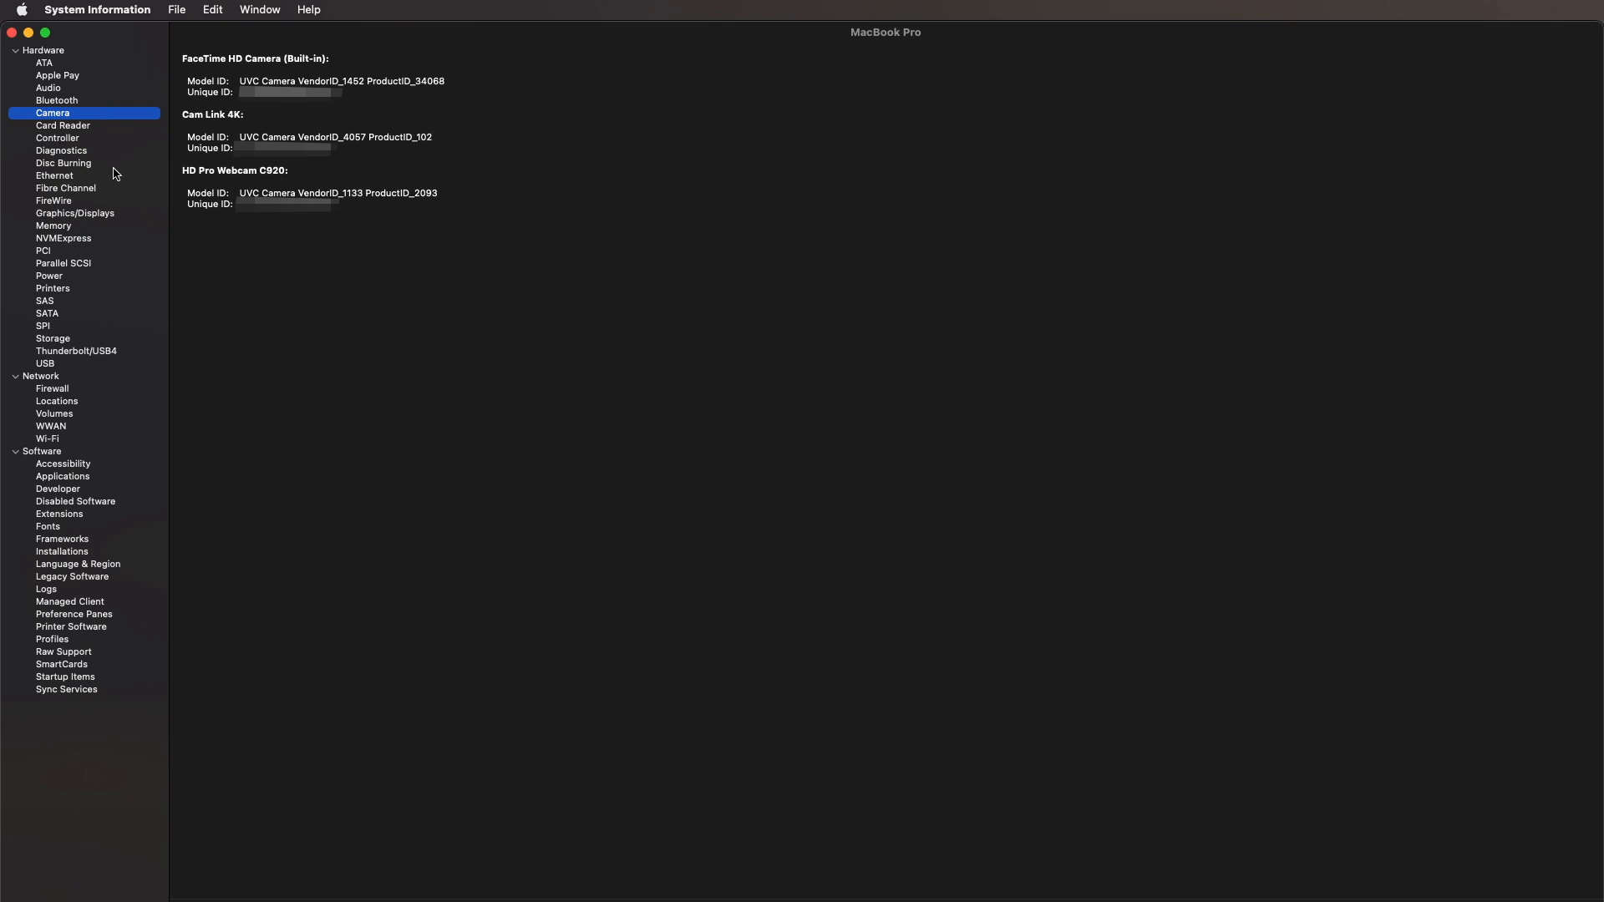
click(52, 288)
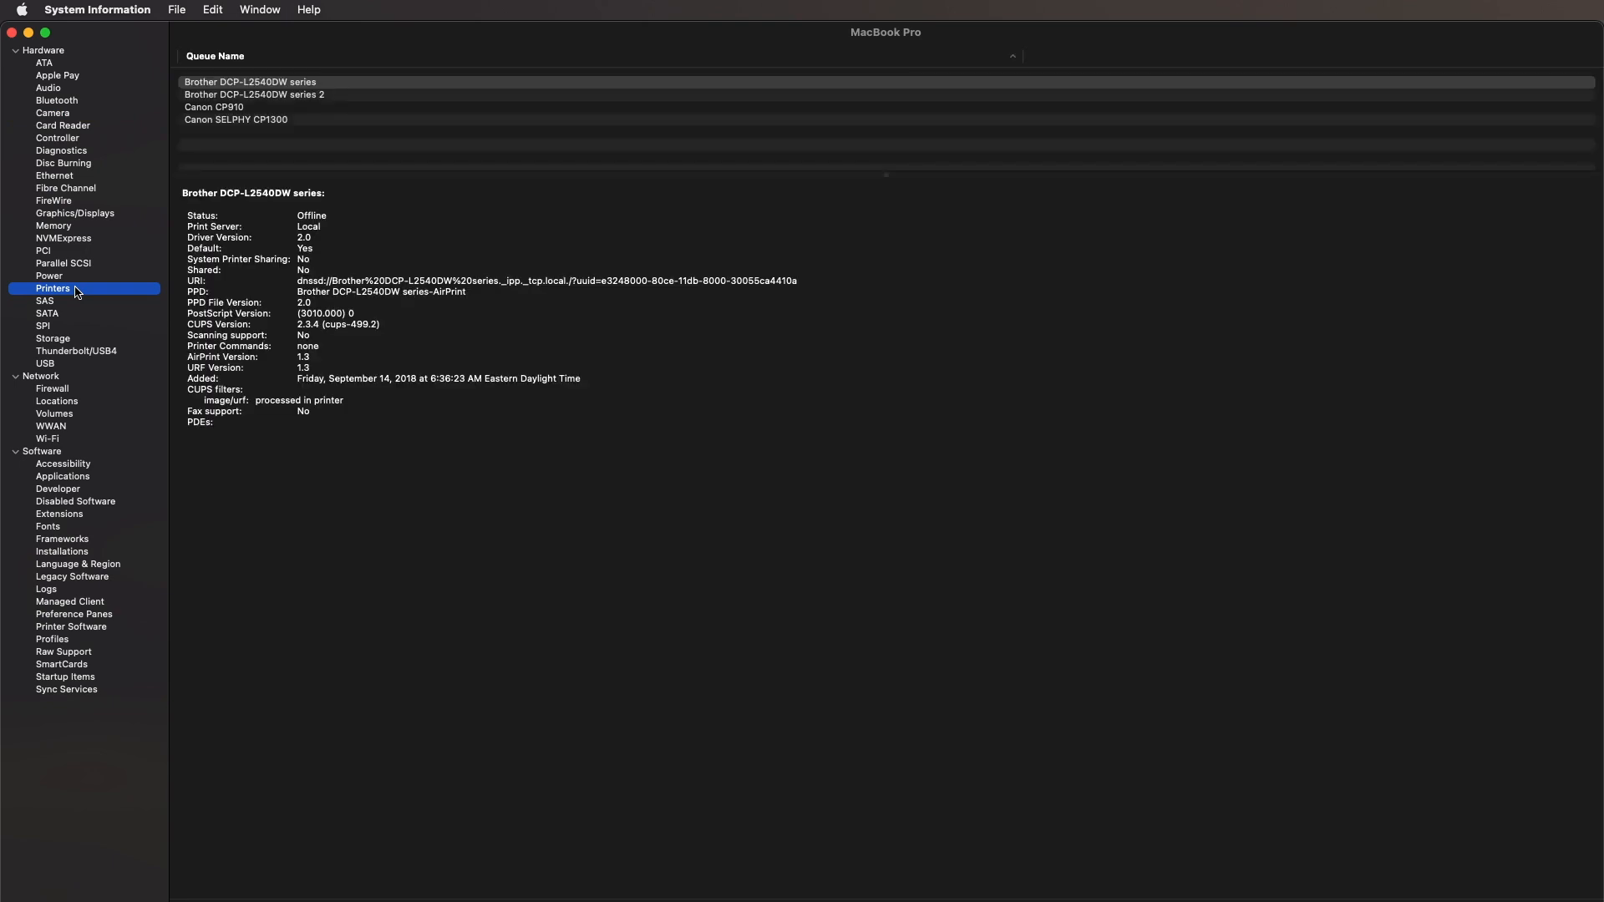
mouse_move(80, 341)
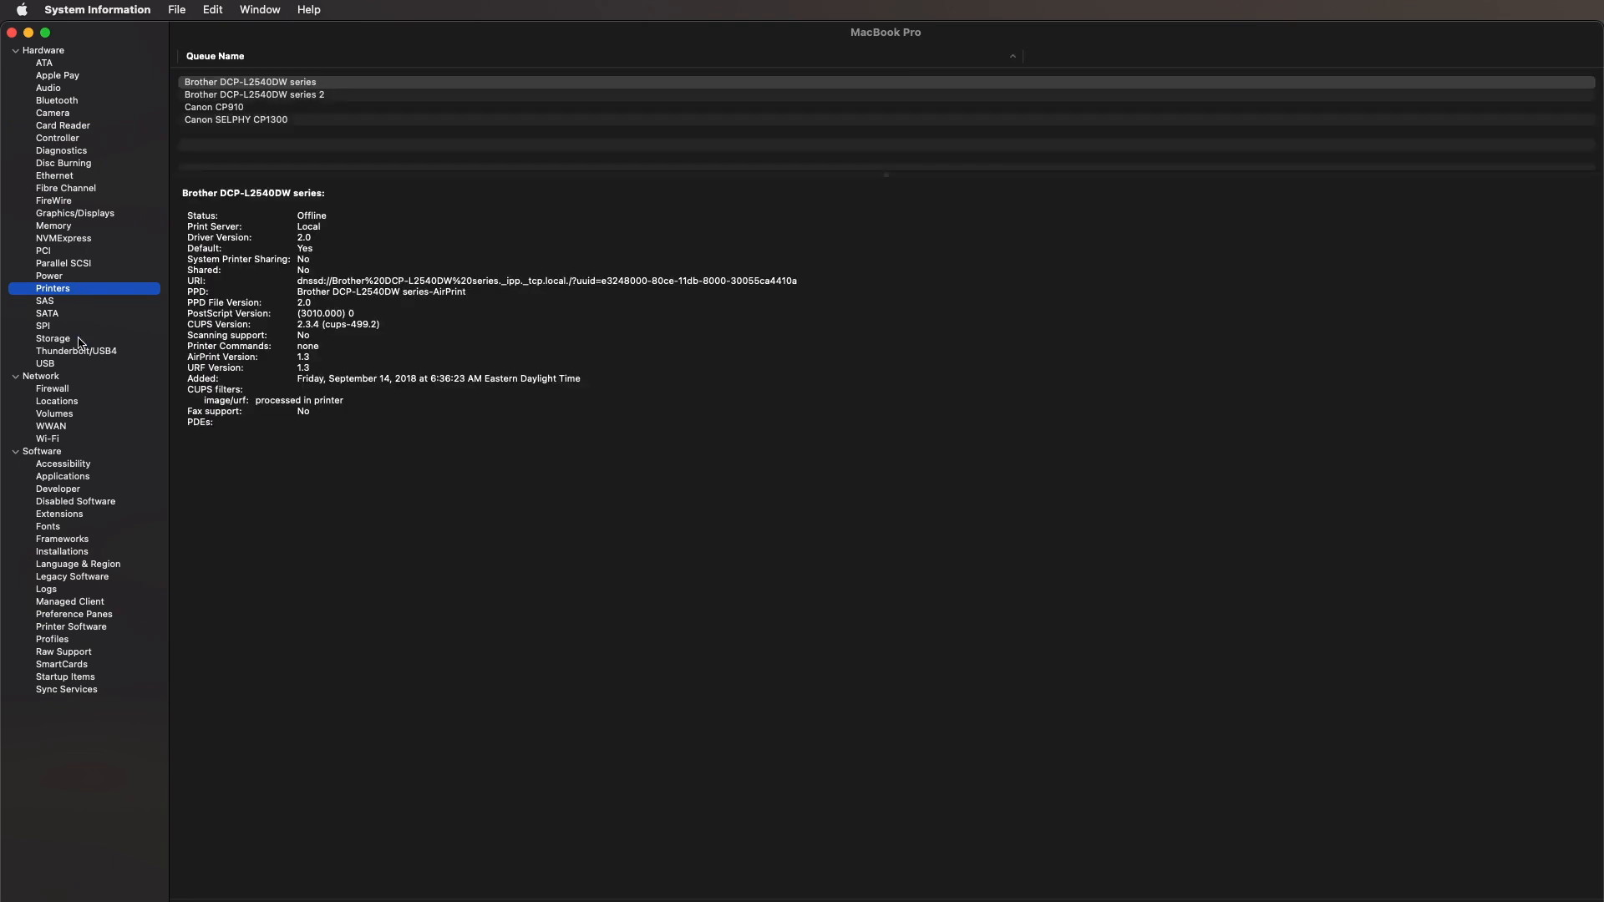
click(60, 150)
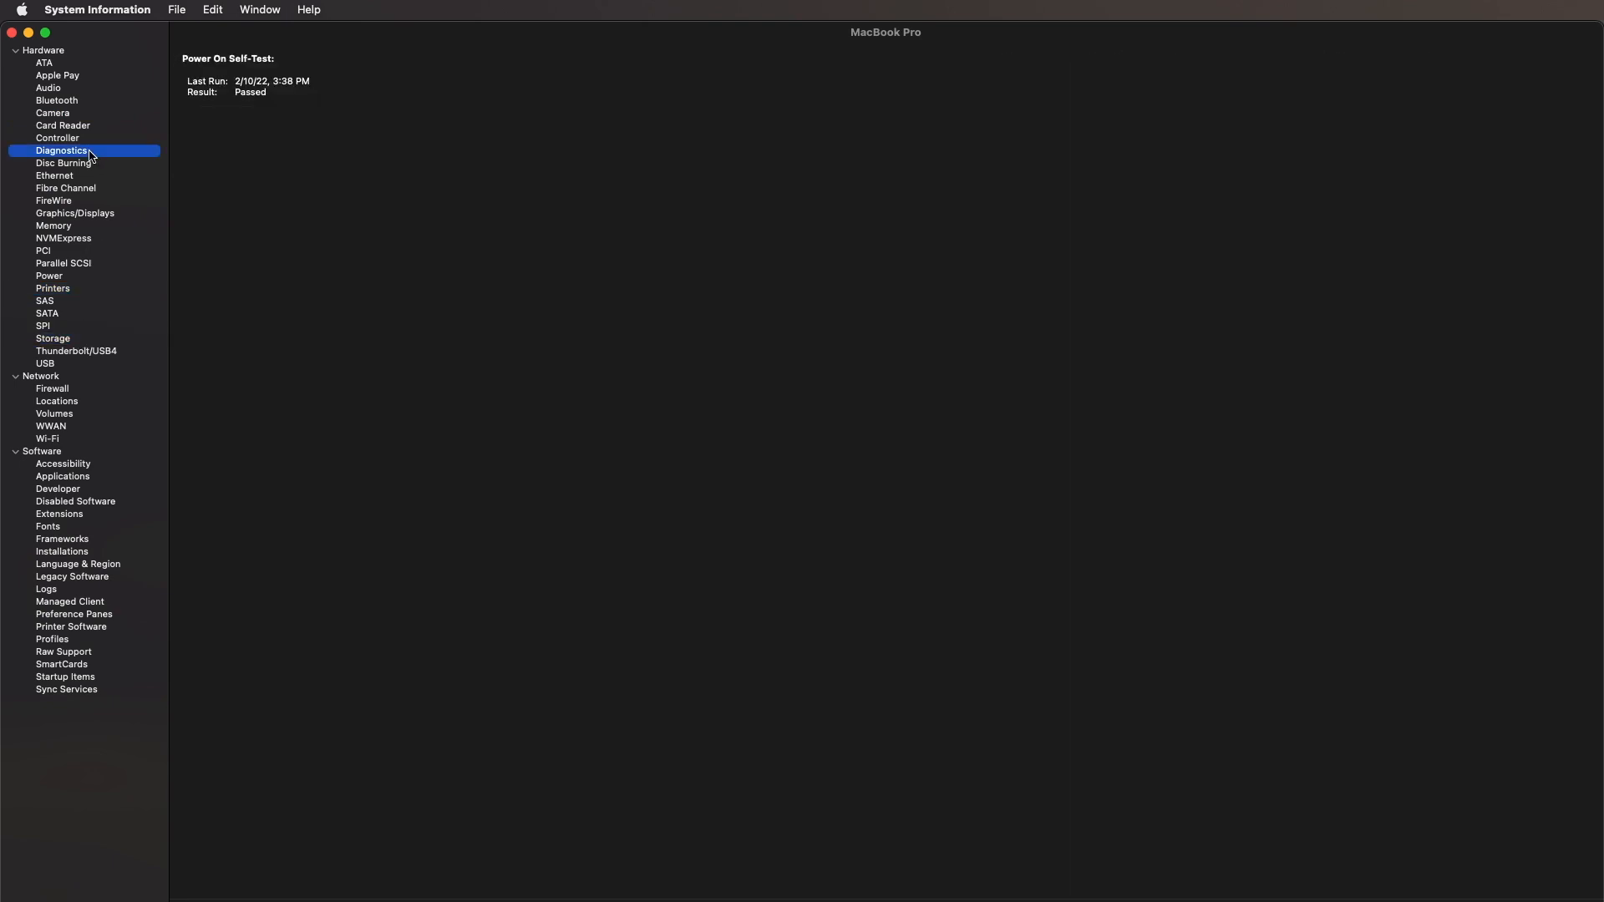
mouse_move(78, 368)
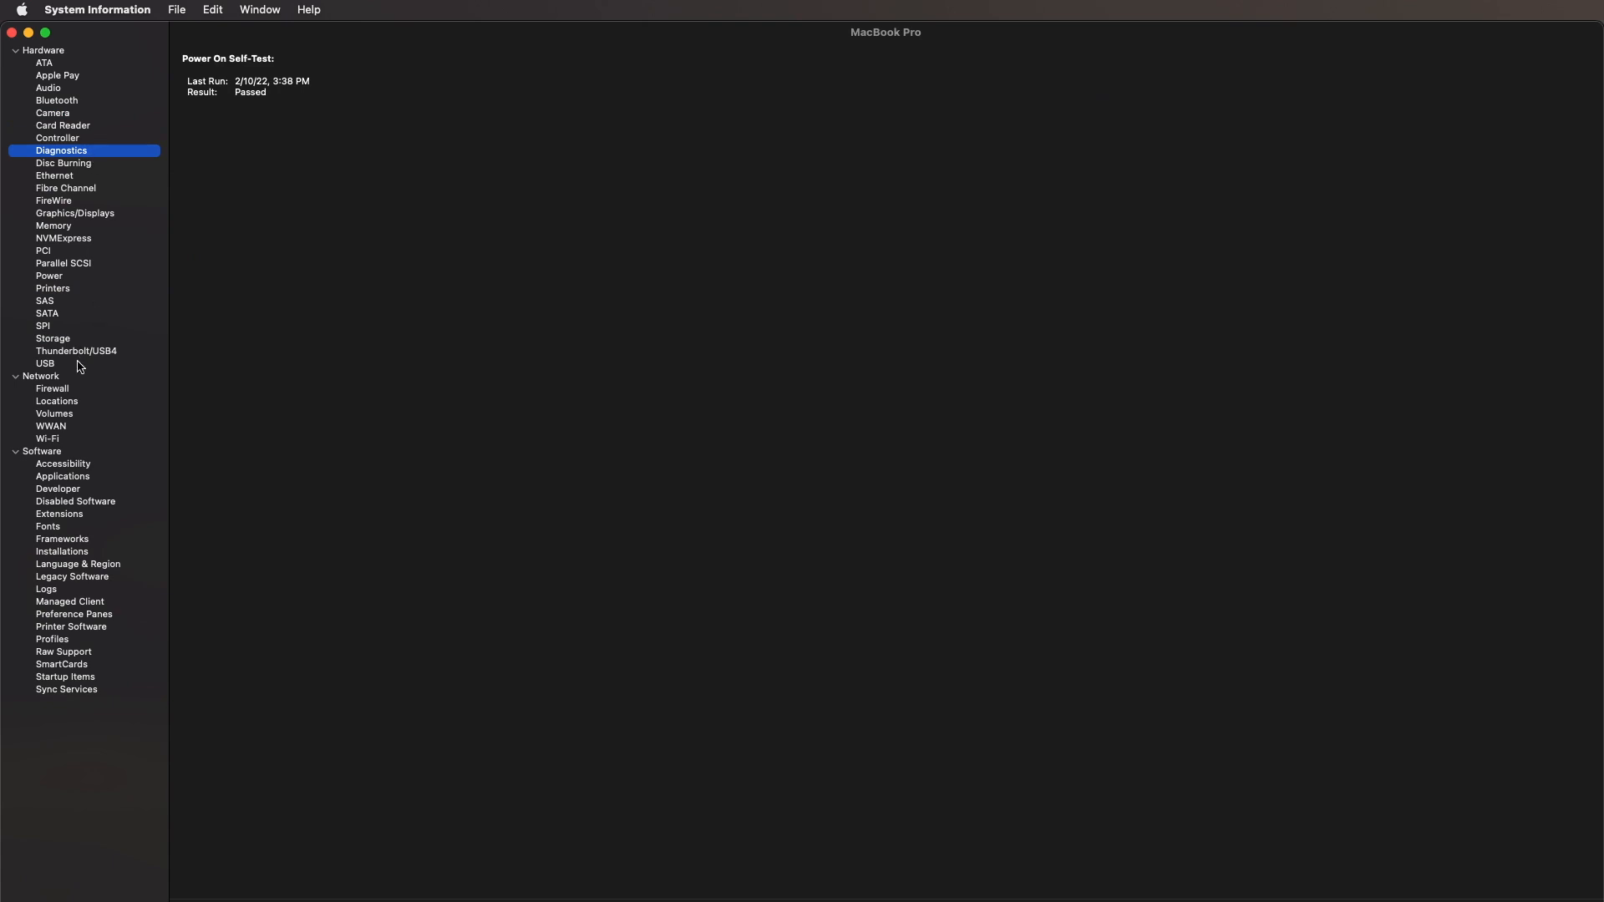
click(45, 364)
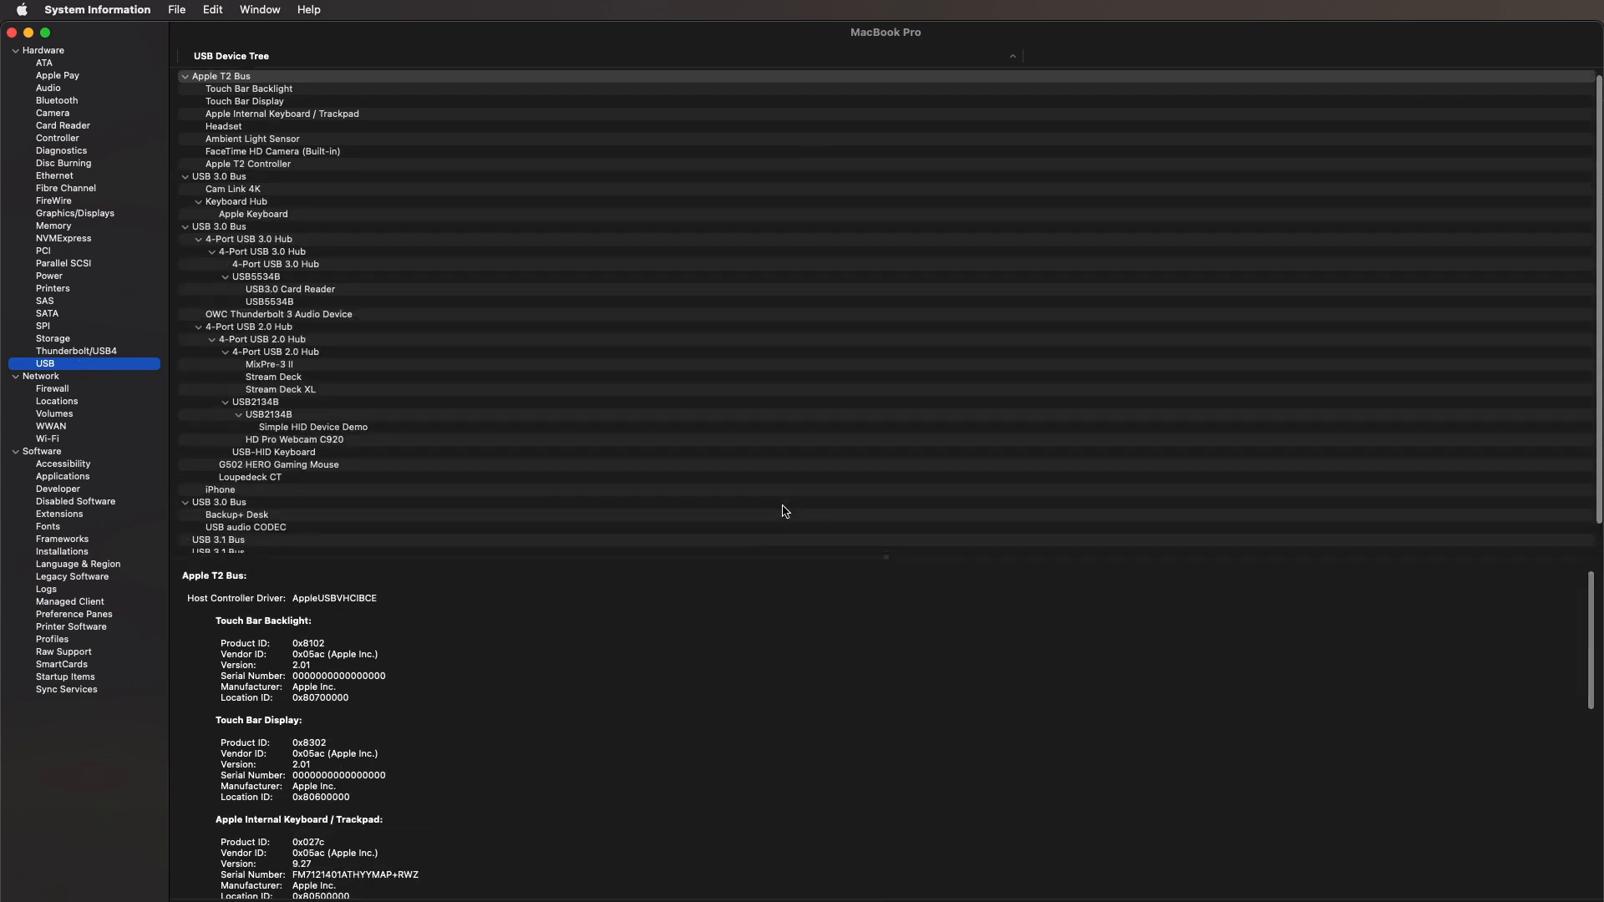
Step: View details of the USB 3.0 Bus, the iPhone, and the Stream Deck XL in the device tree
scroll(down, 3)
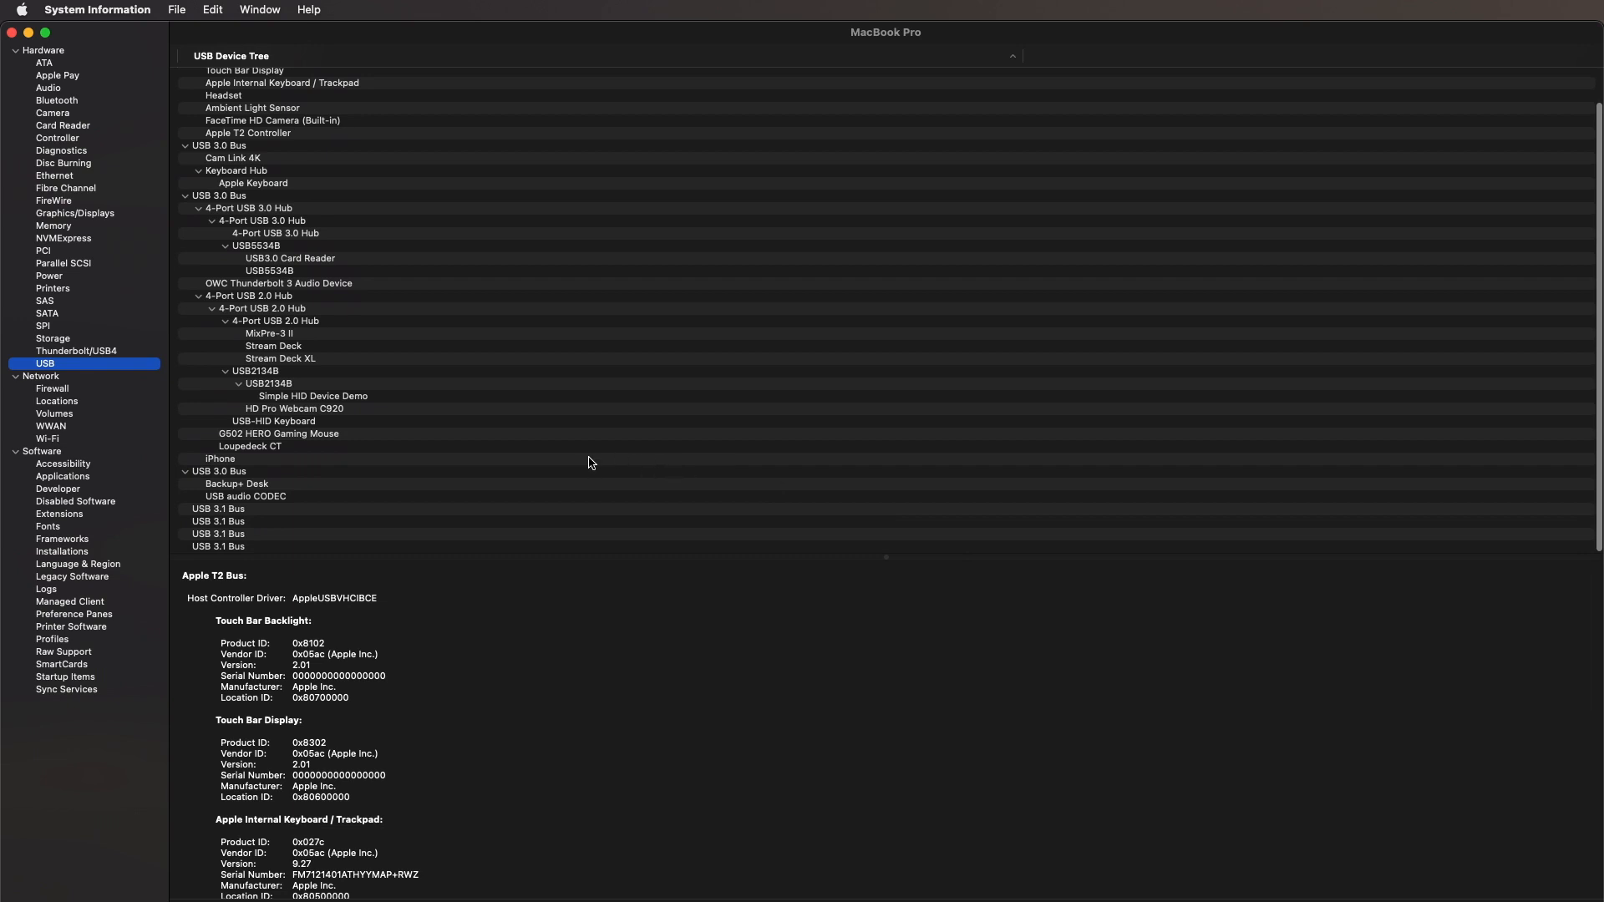
click(250, 446)
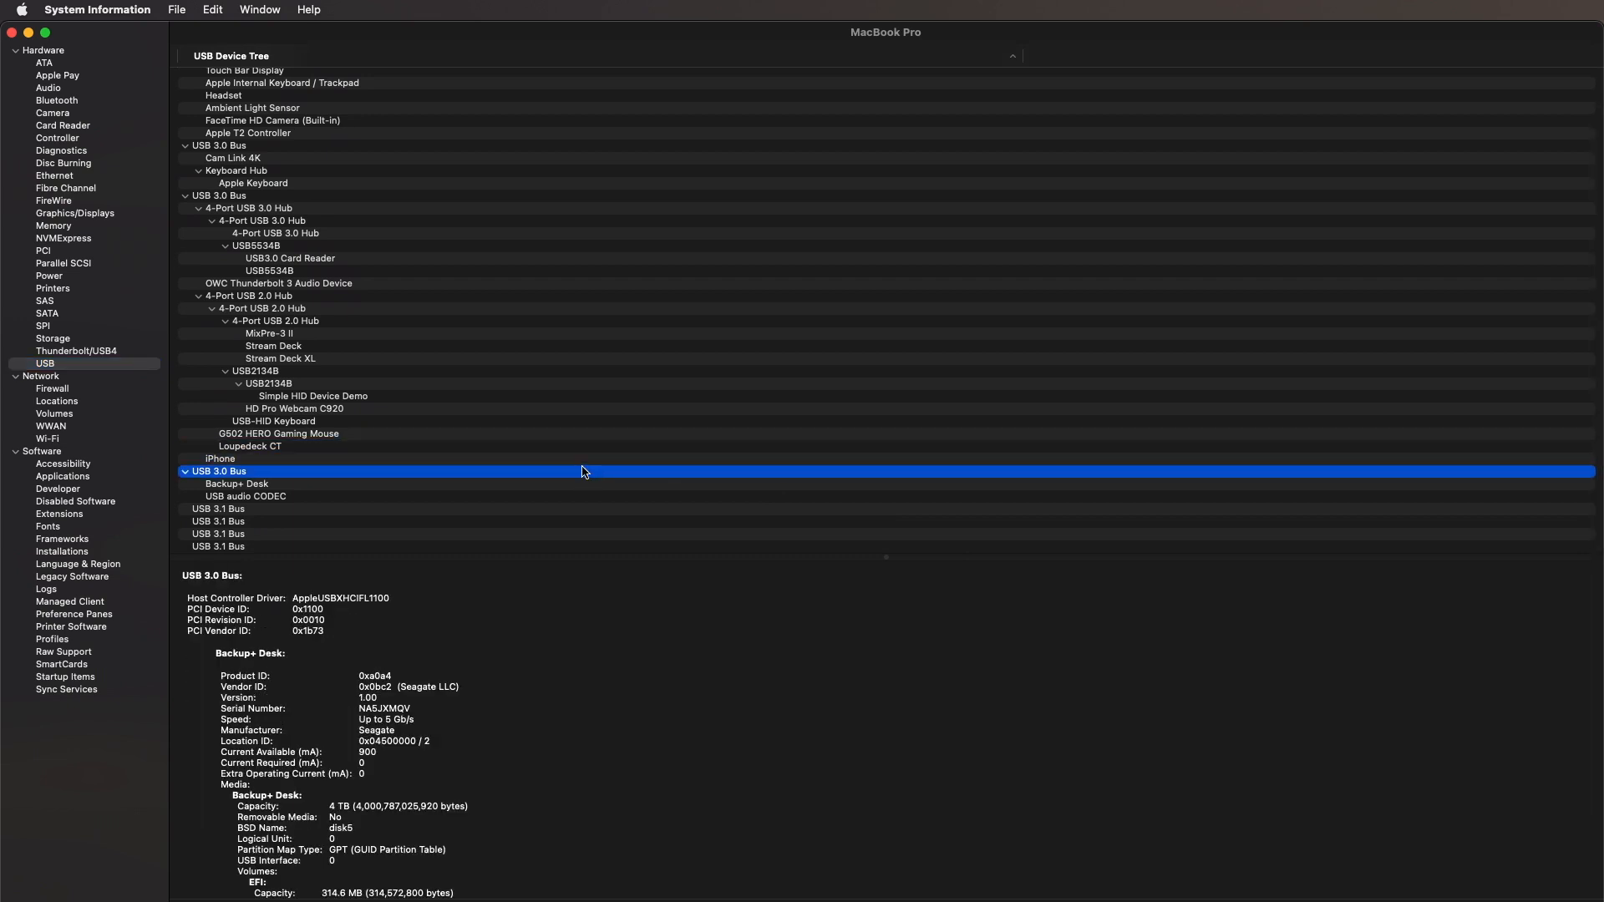
click(219, 458)
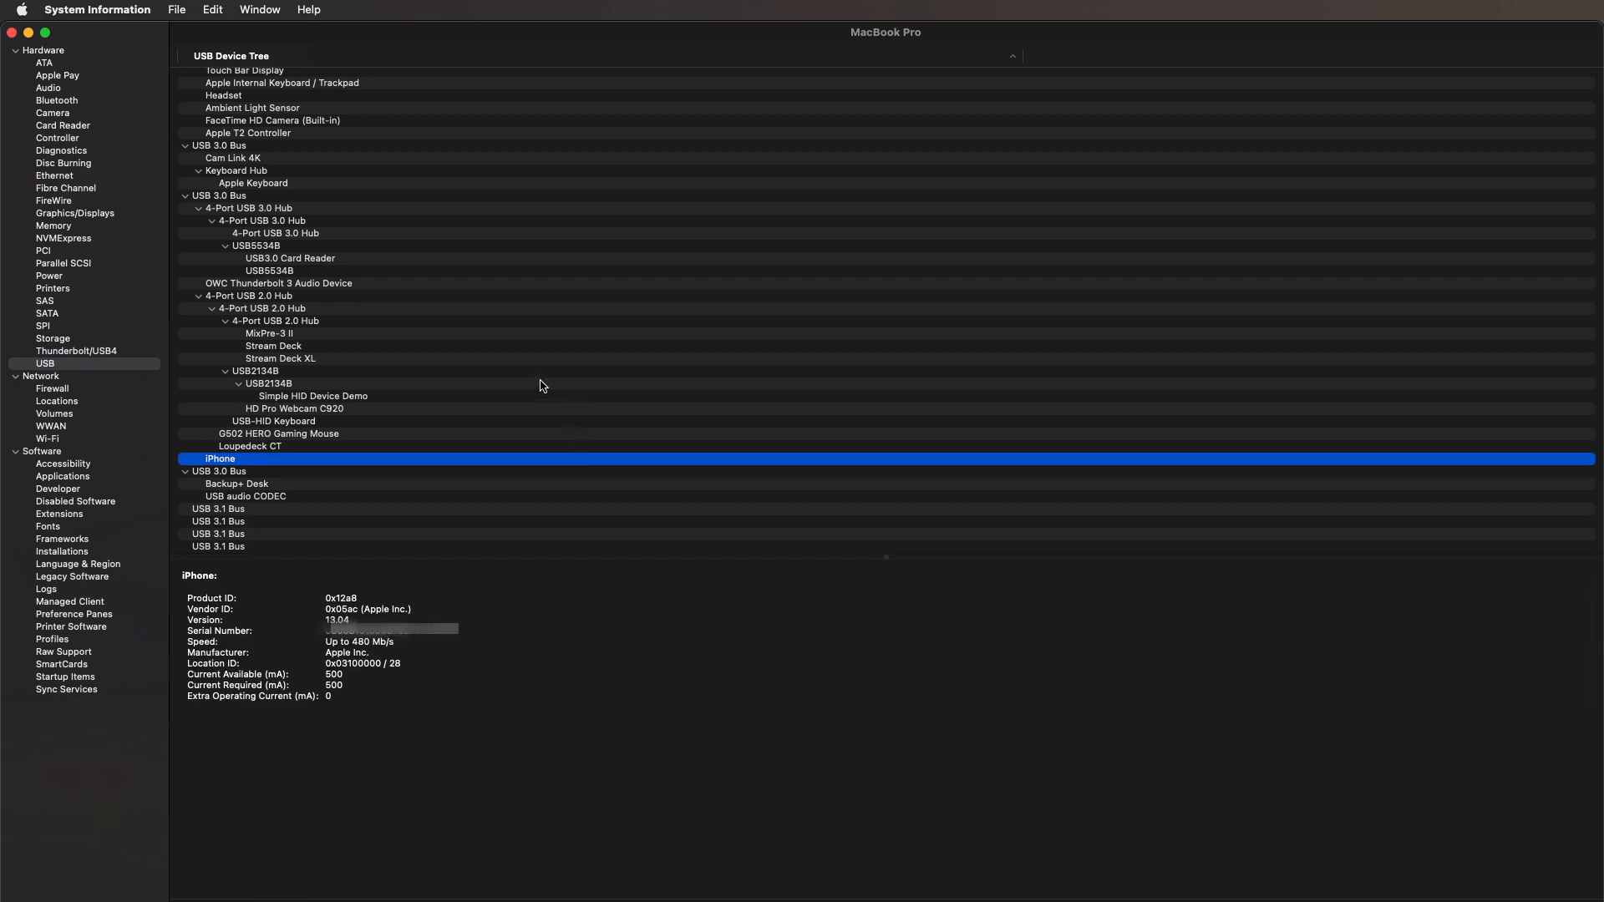
click(280, 358)
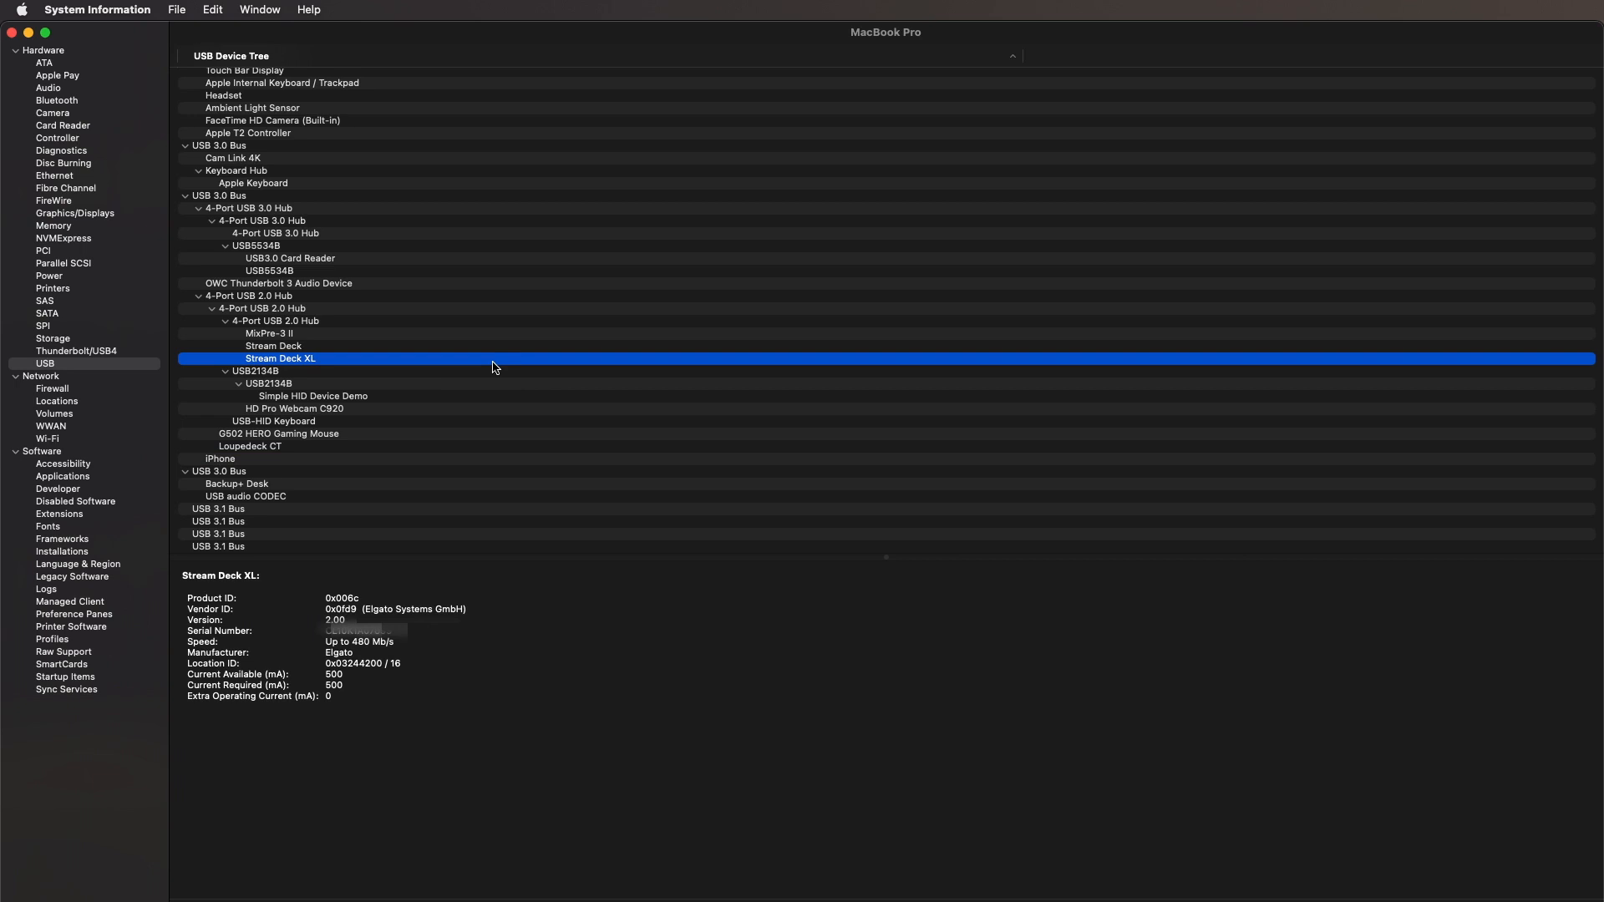
mouse_move(270, 463)
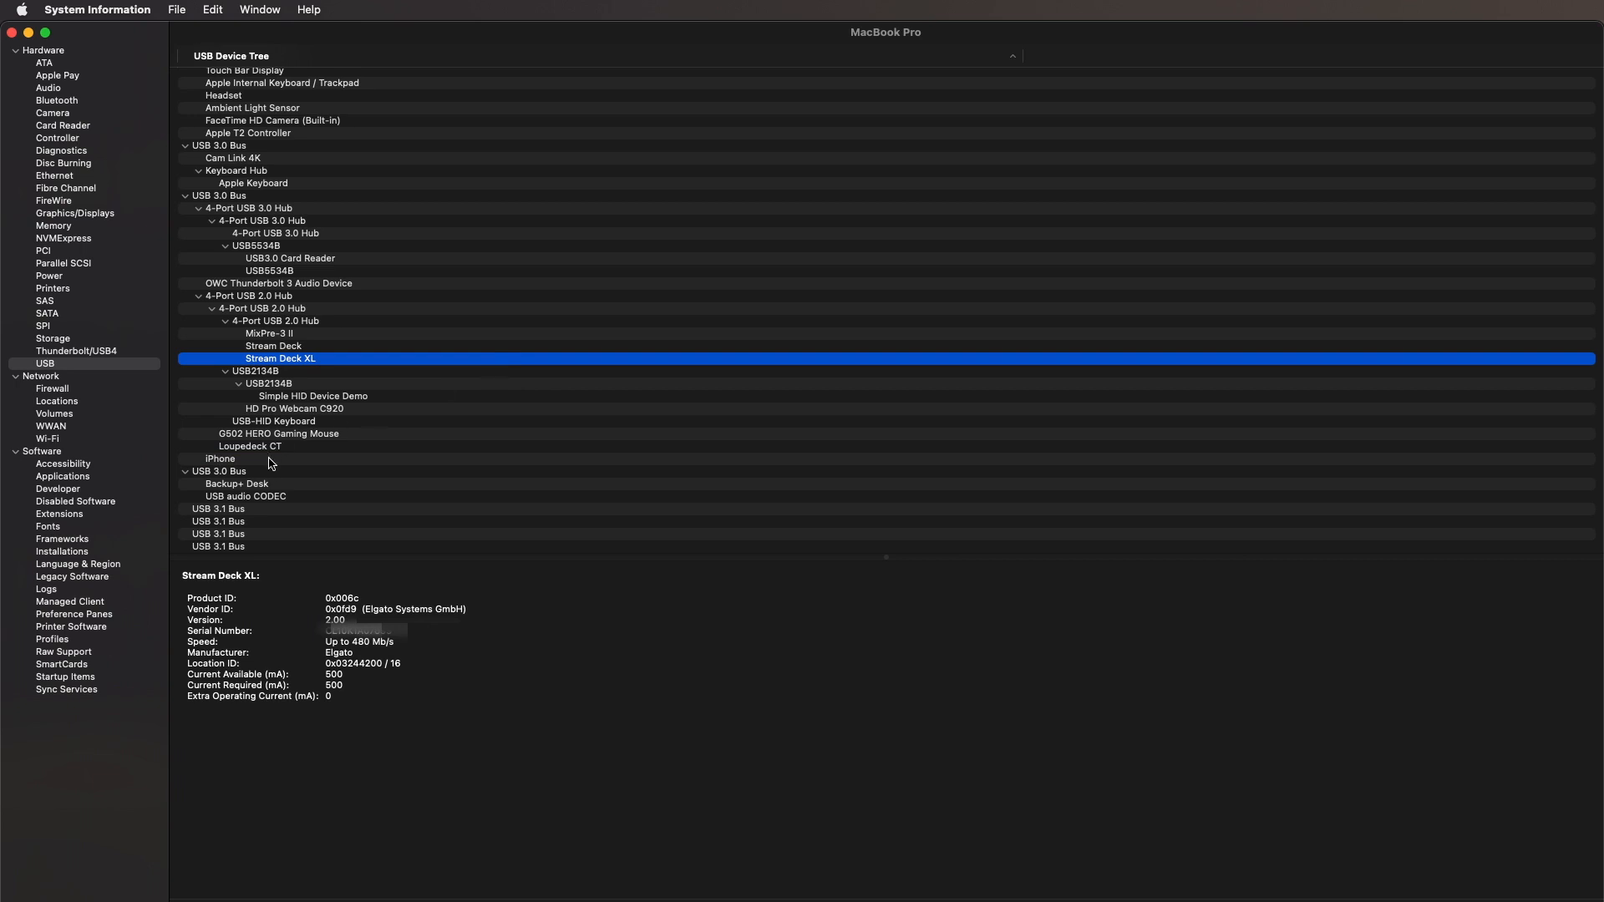
mouse_move(264, 461)
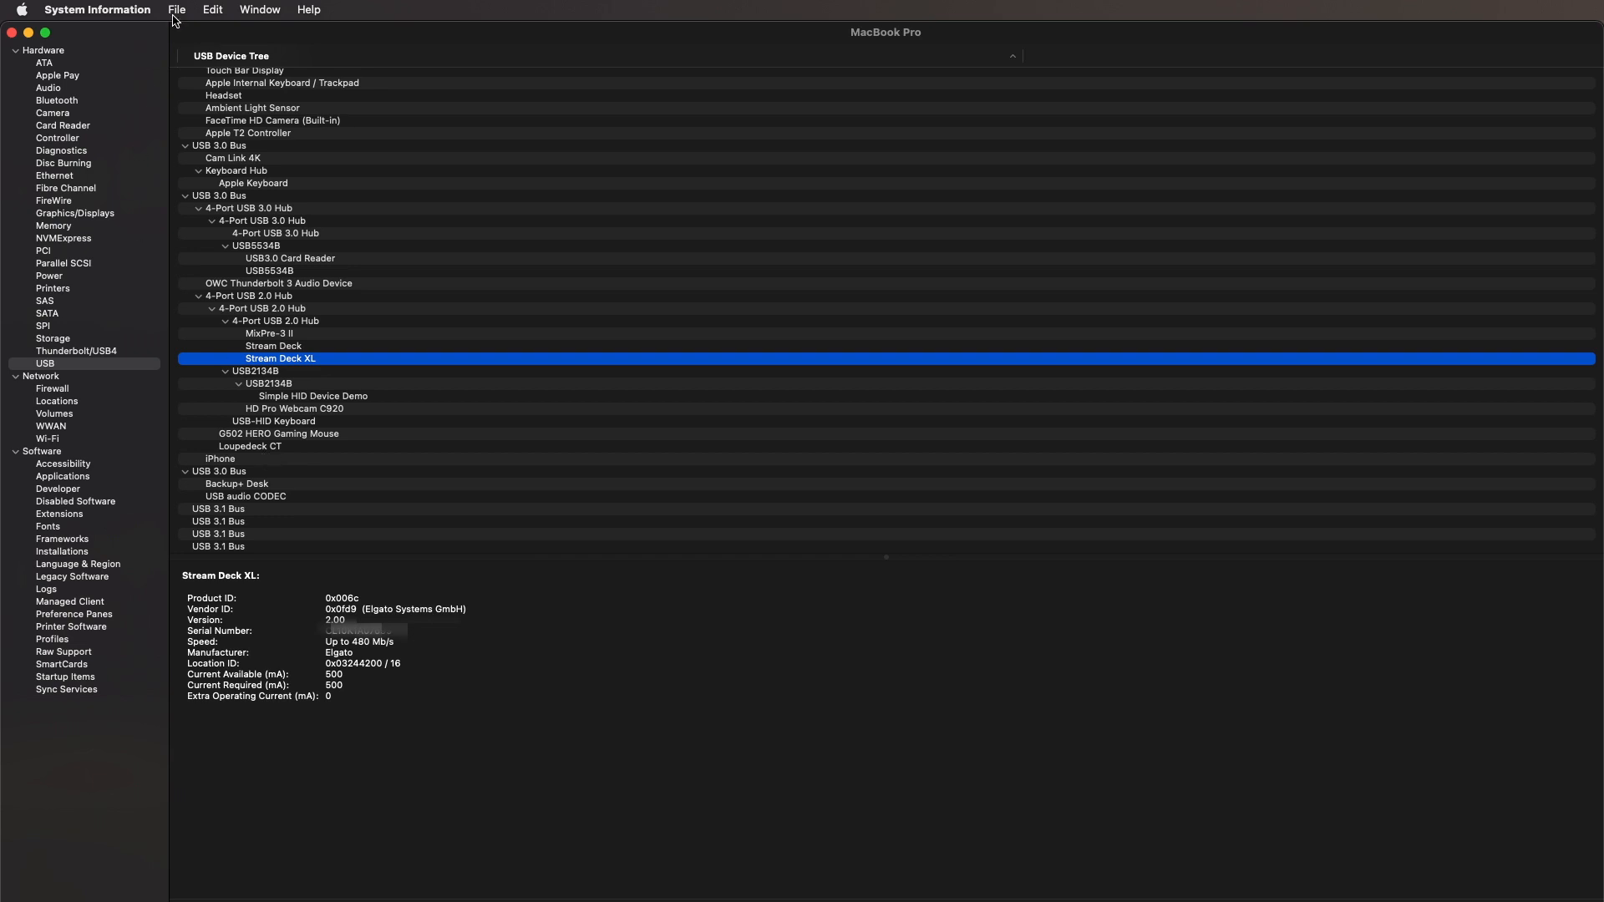
Step: Refresh the report's device information twice, then show the reconnected iPhone's hardware details
click(177, 9)
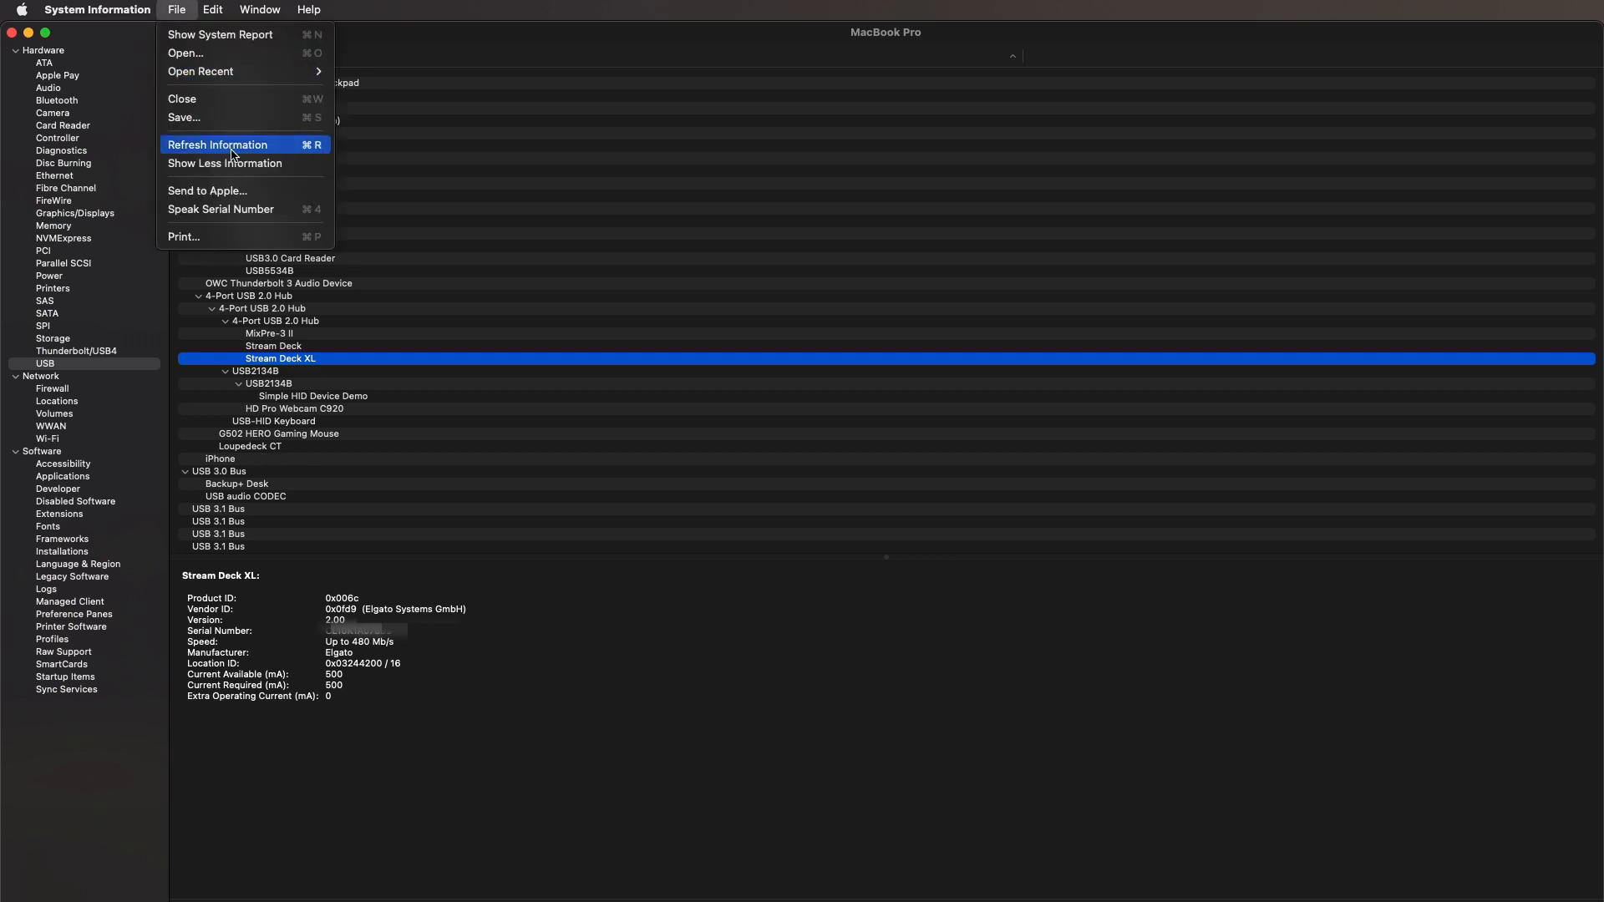
click(217, 144)
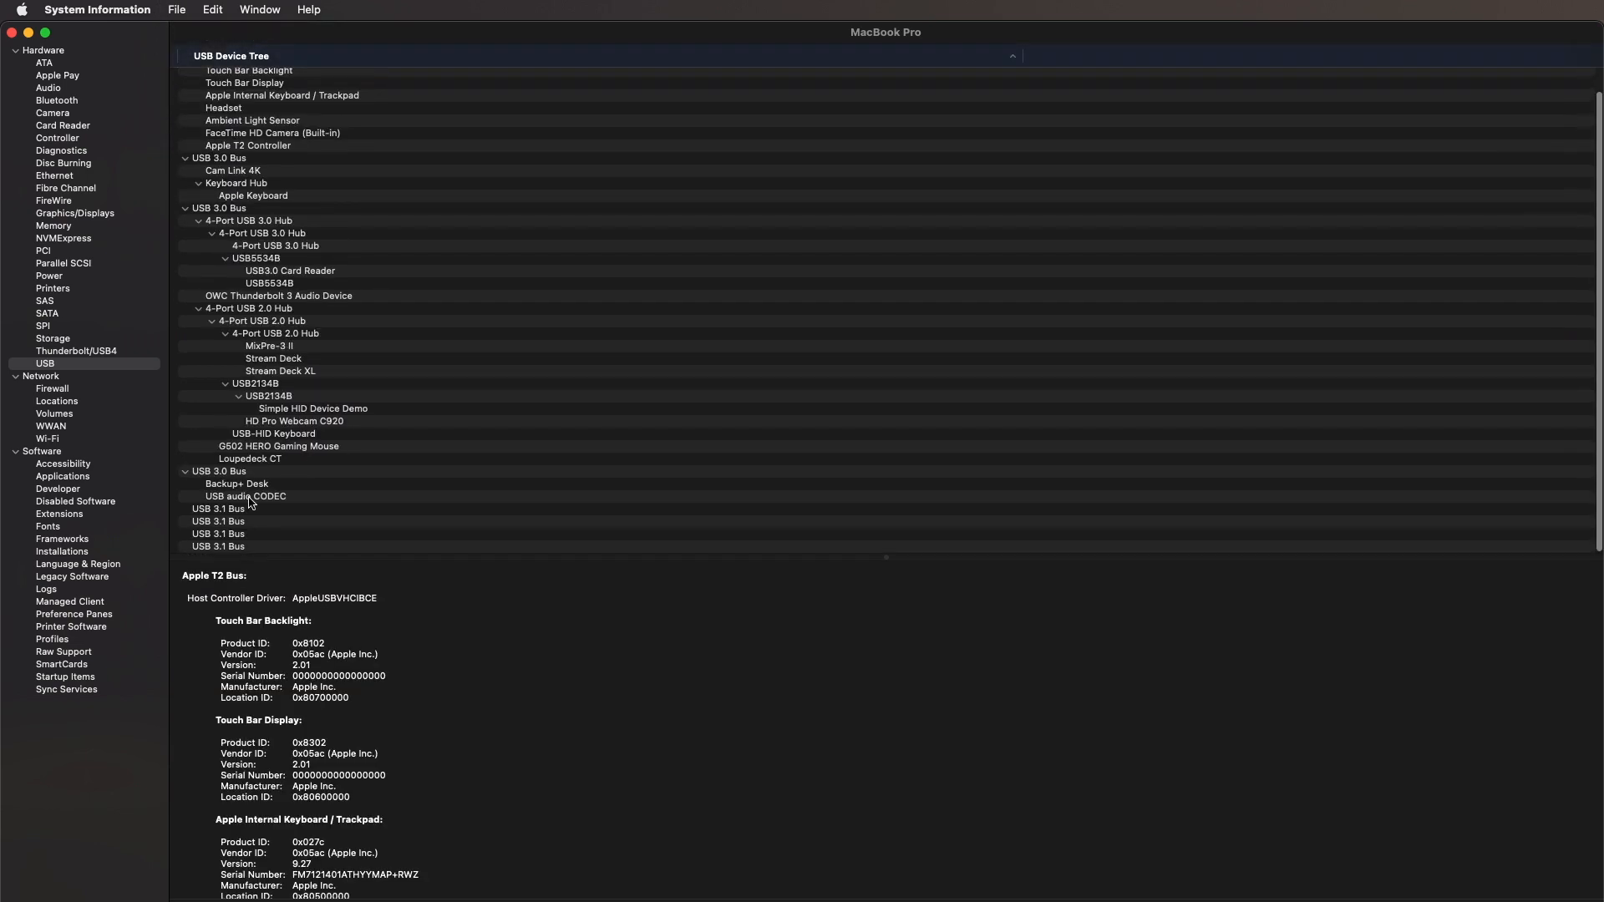
mouse_move(283, 478)
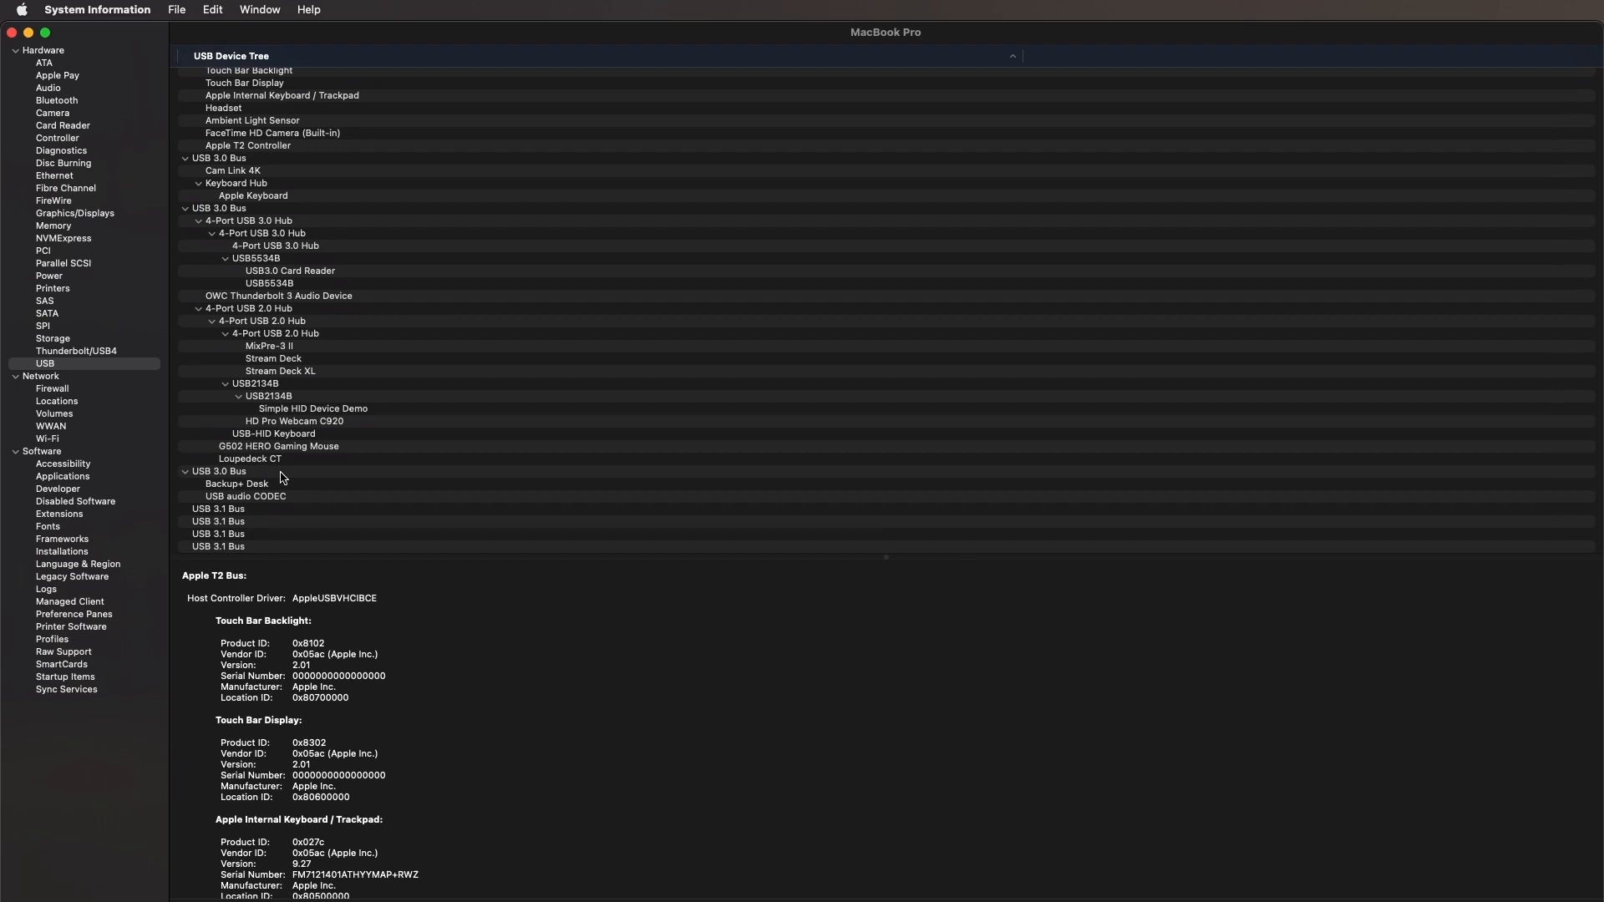
click(176, 8)
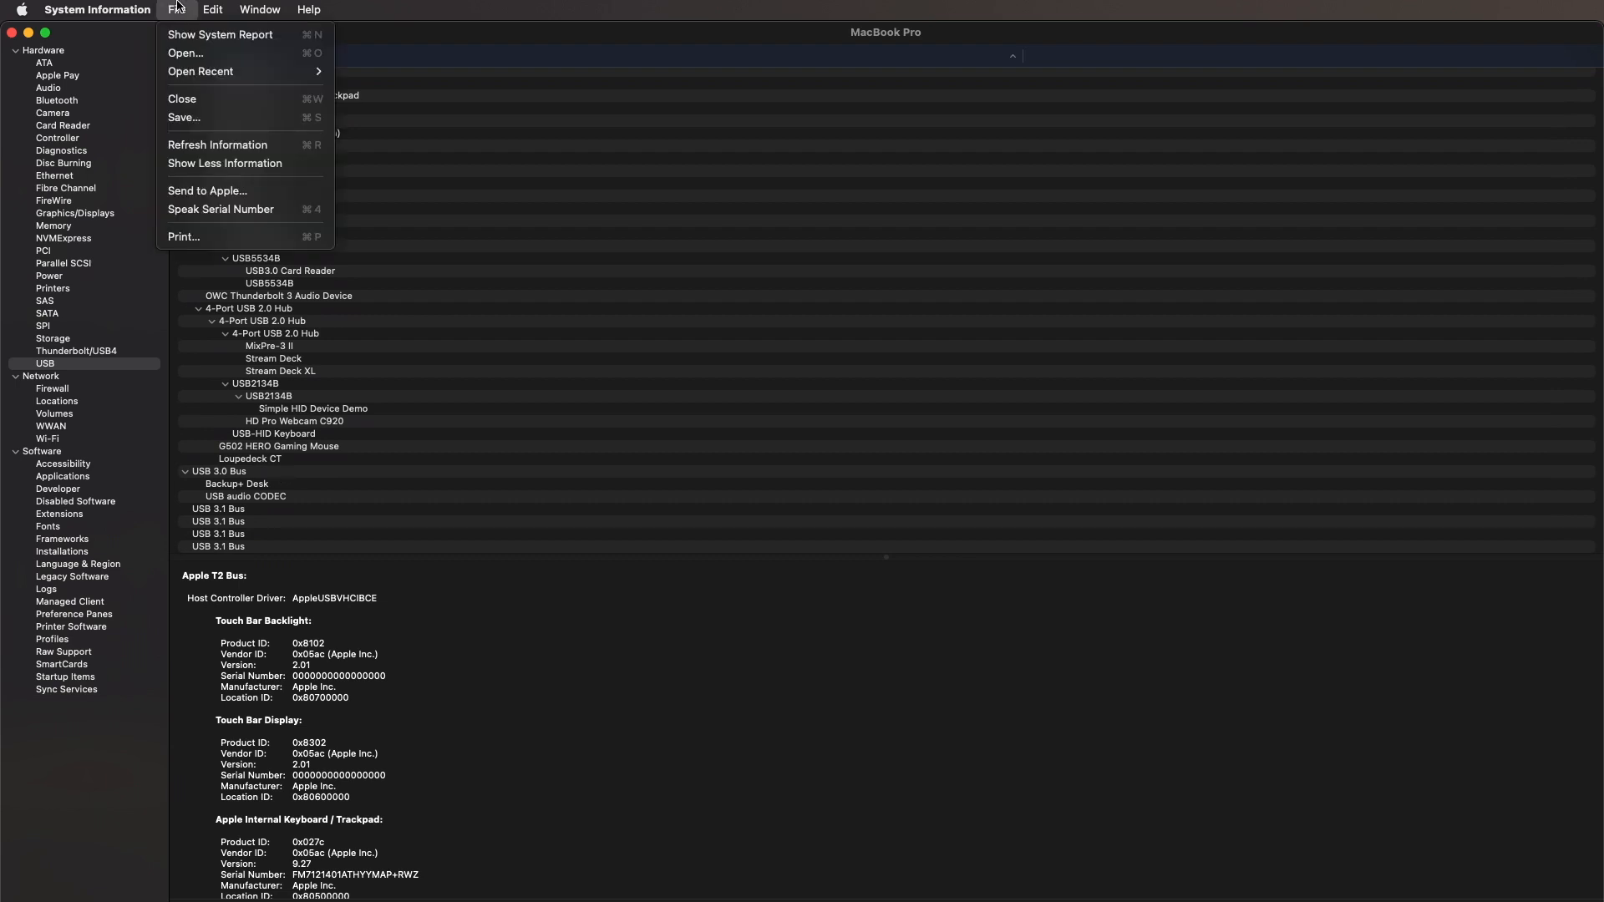
mouse_move(190, 151)
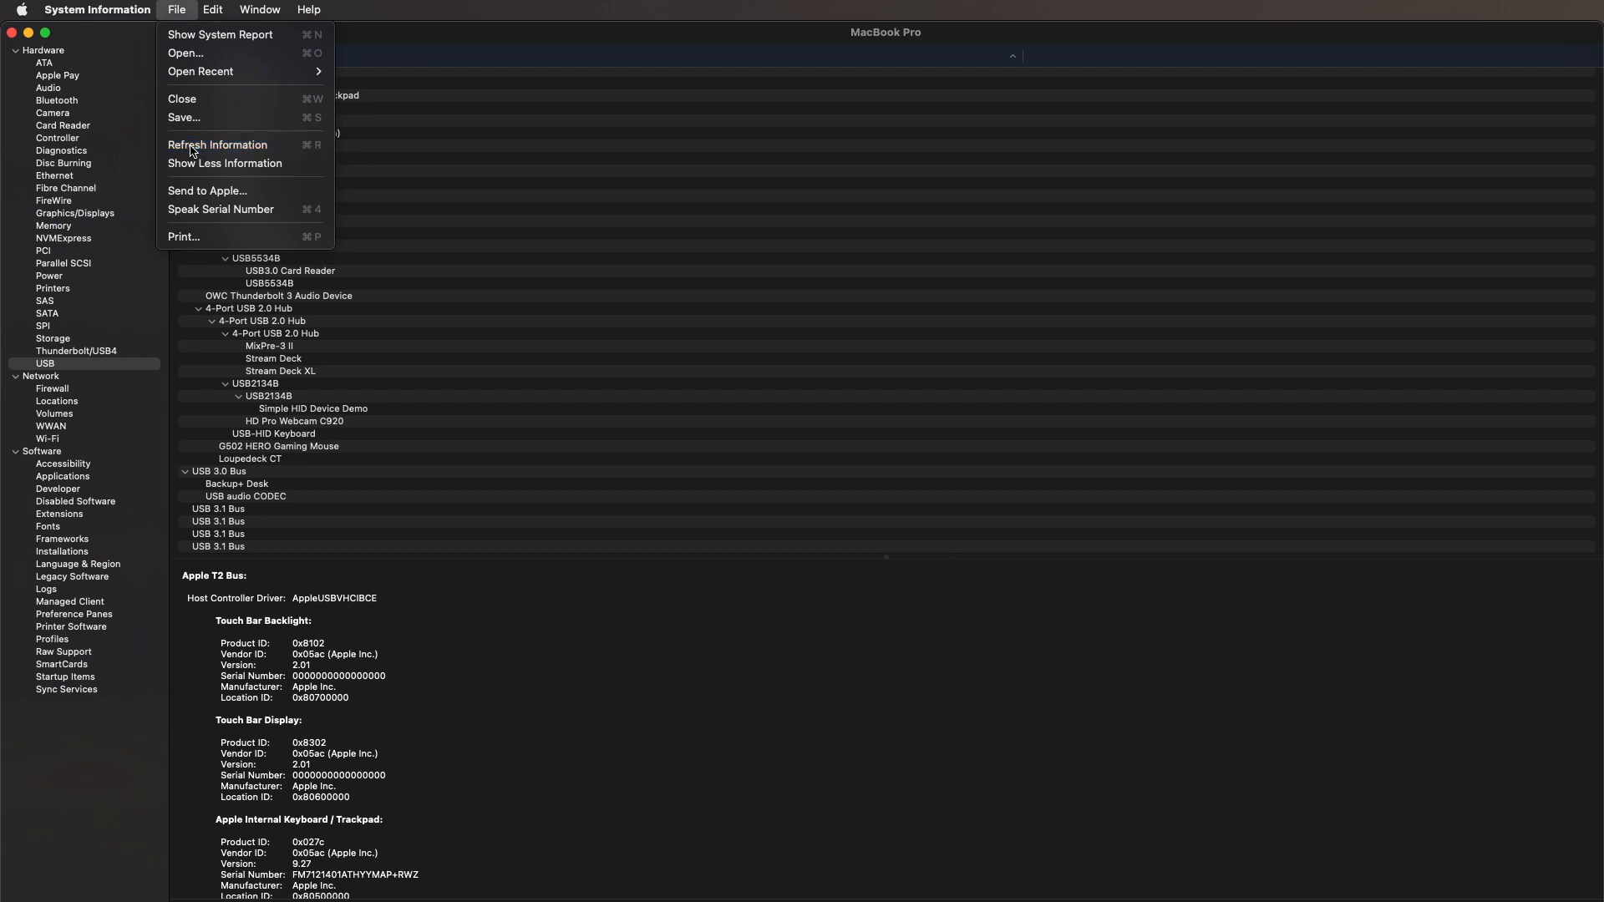
click(217, 144)
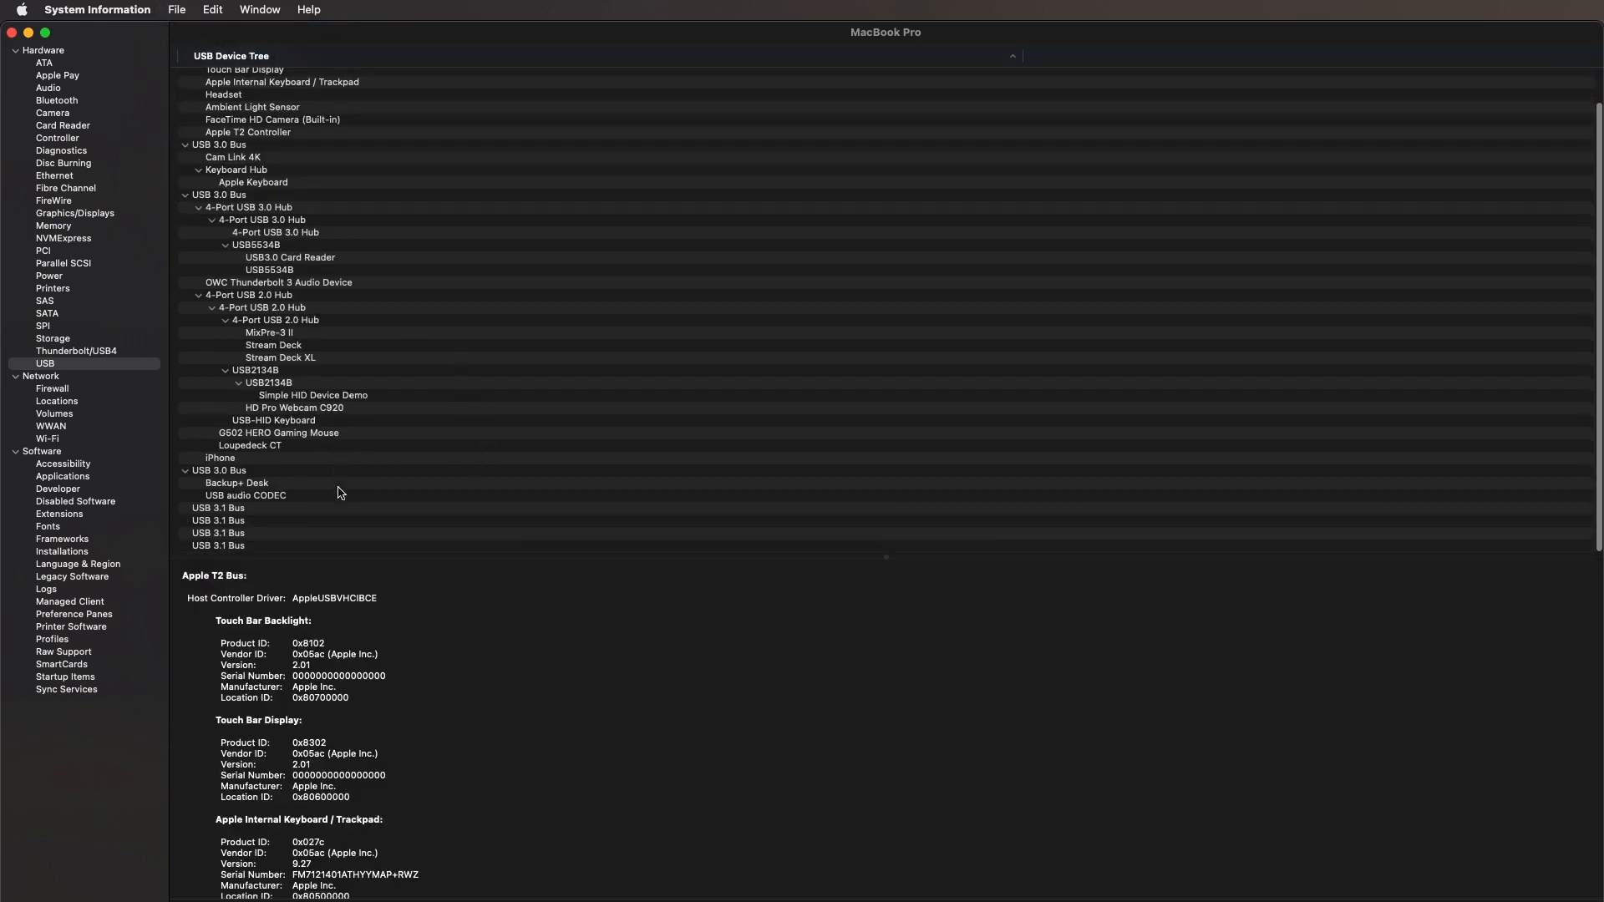
click(221, 458)
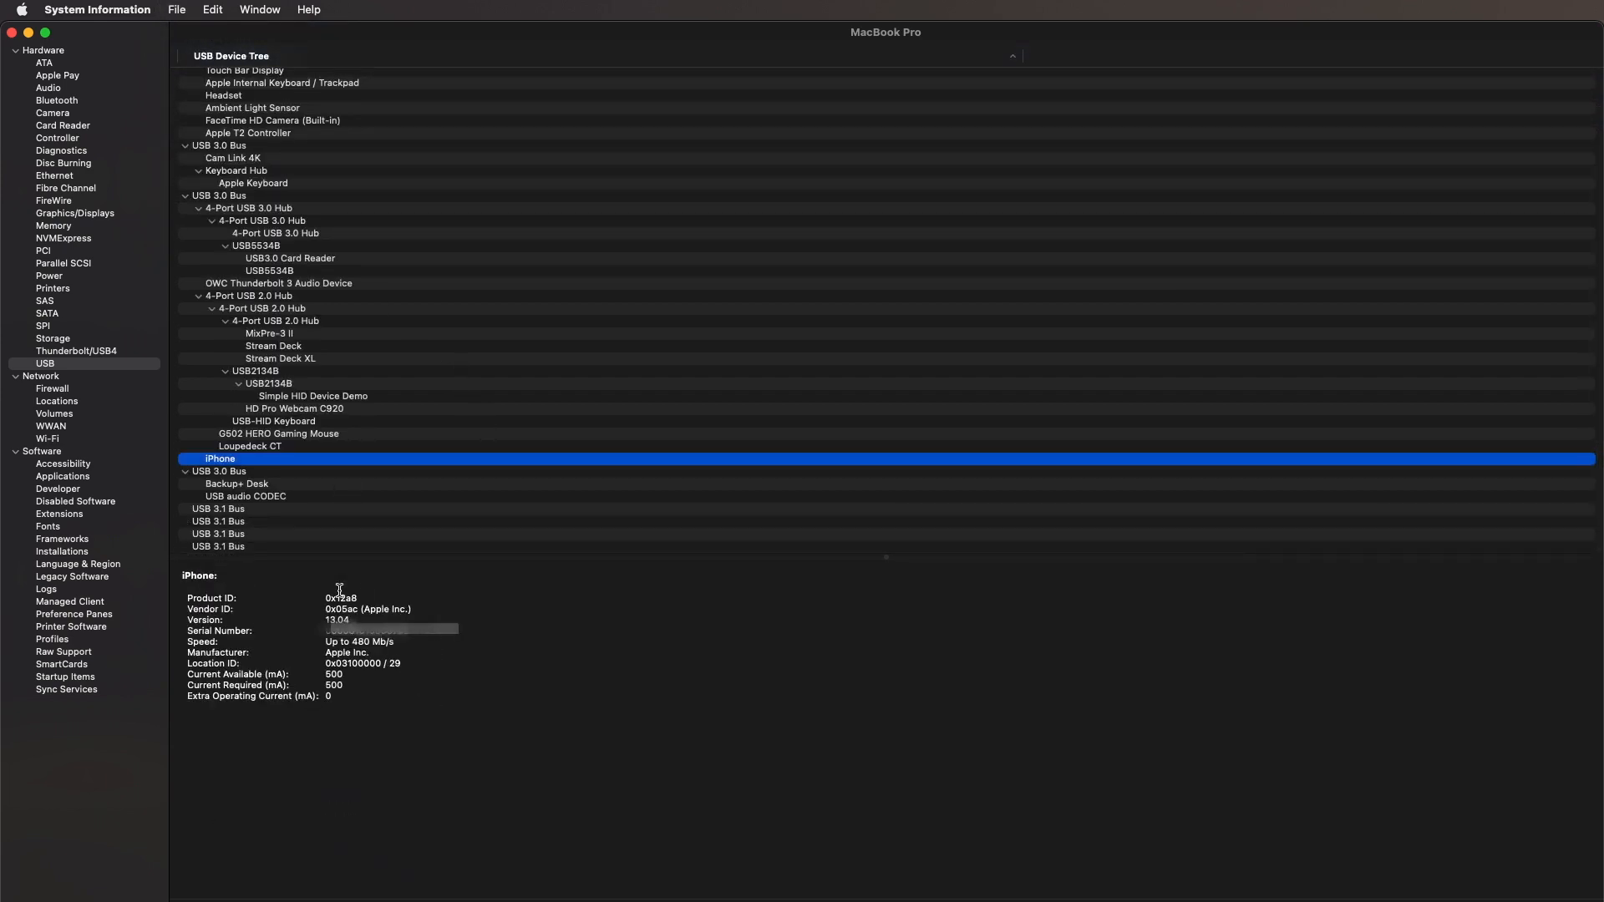
mouse_move(482, 847)
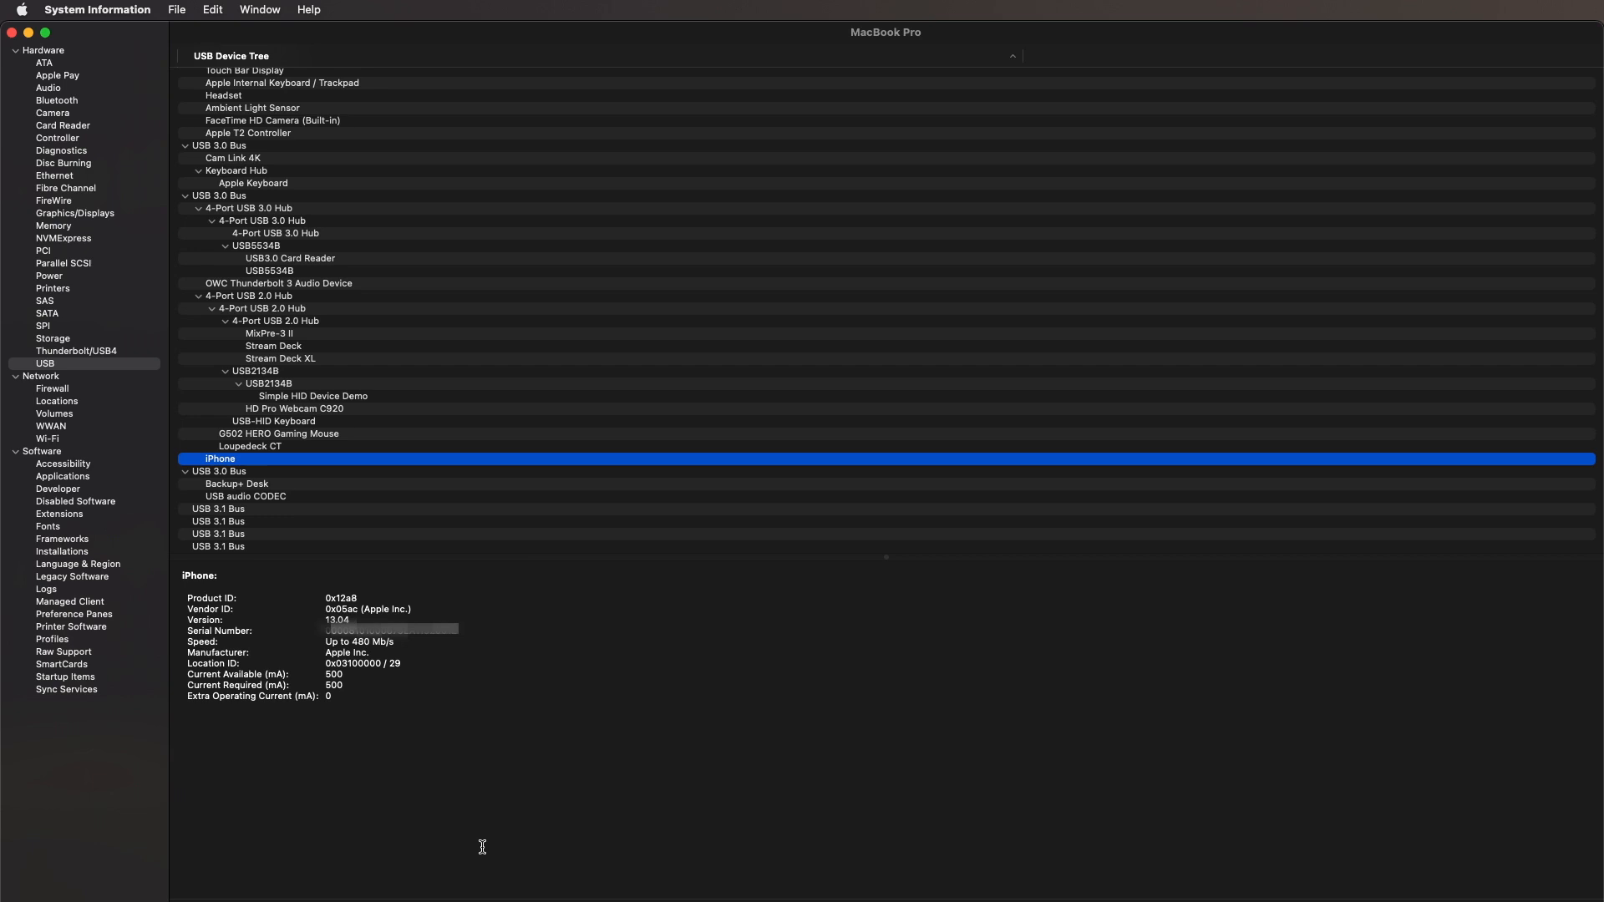
mouse_move(396, 719)
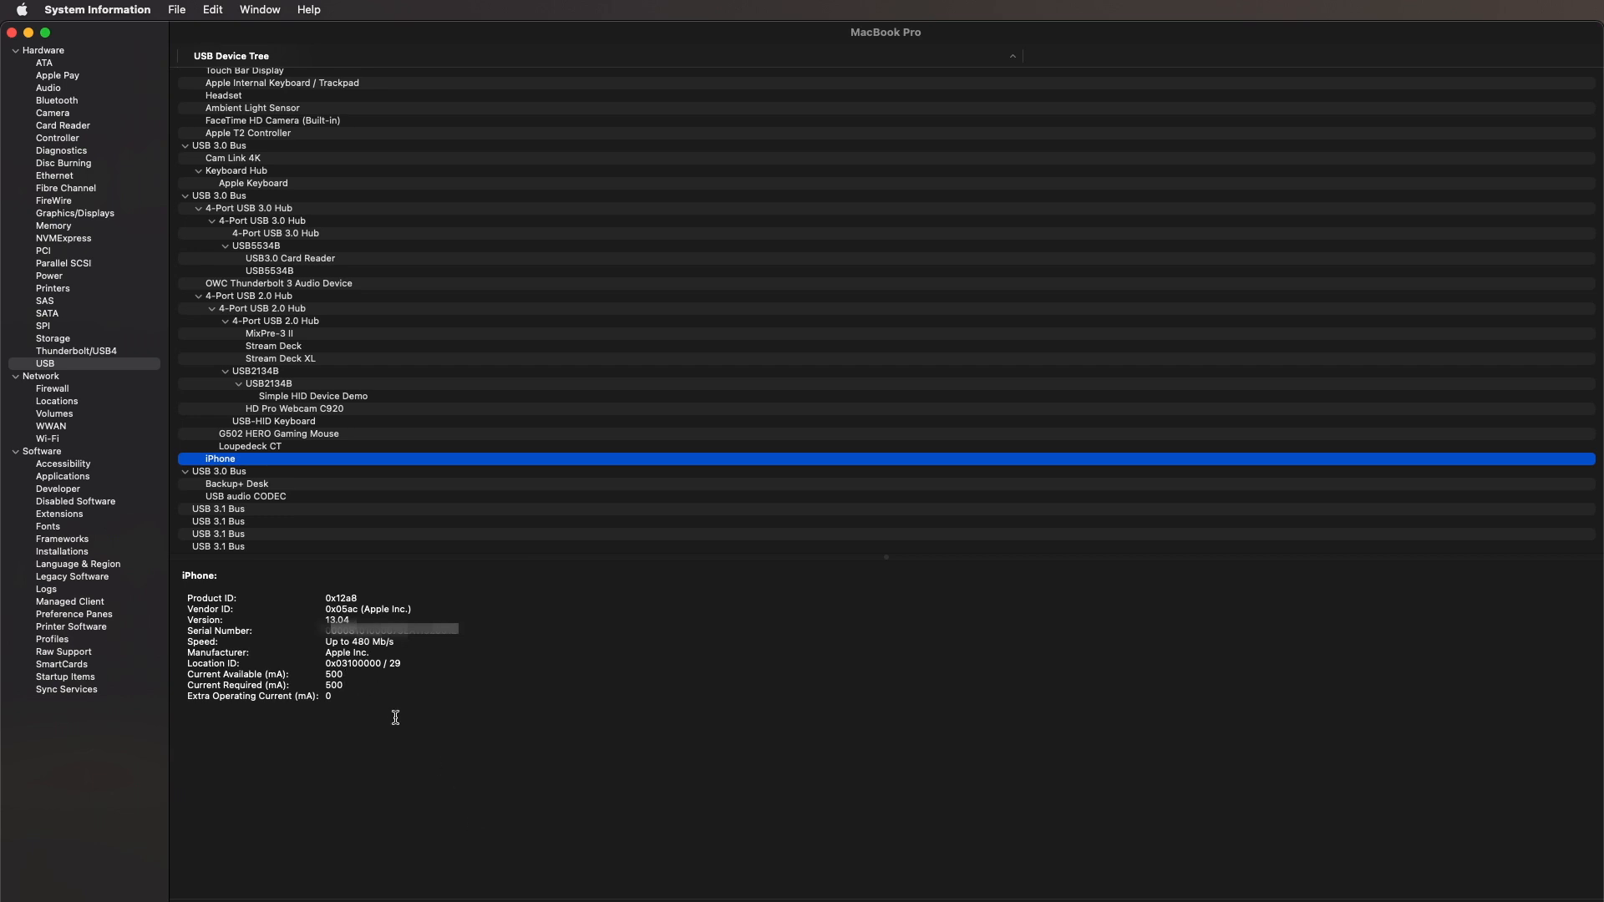
Step: Bring up the File menu's report actions such as Save and Send to Apple
click(174, 9)
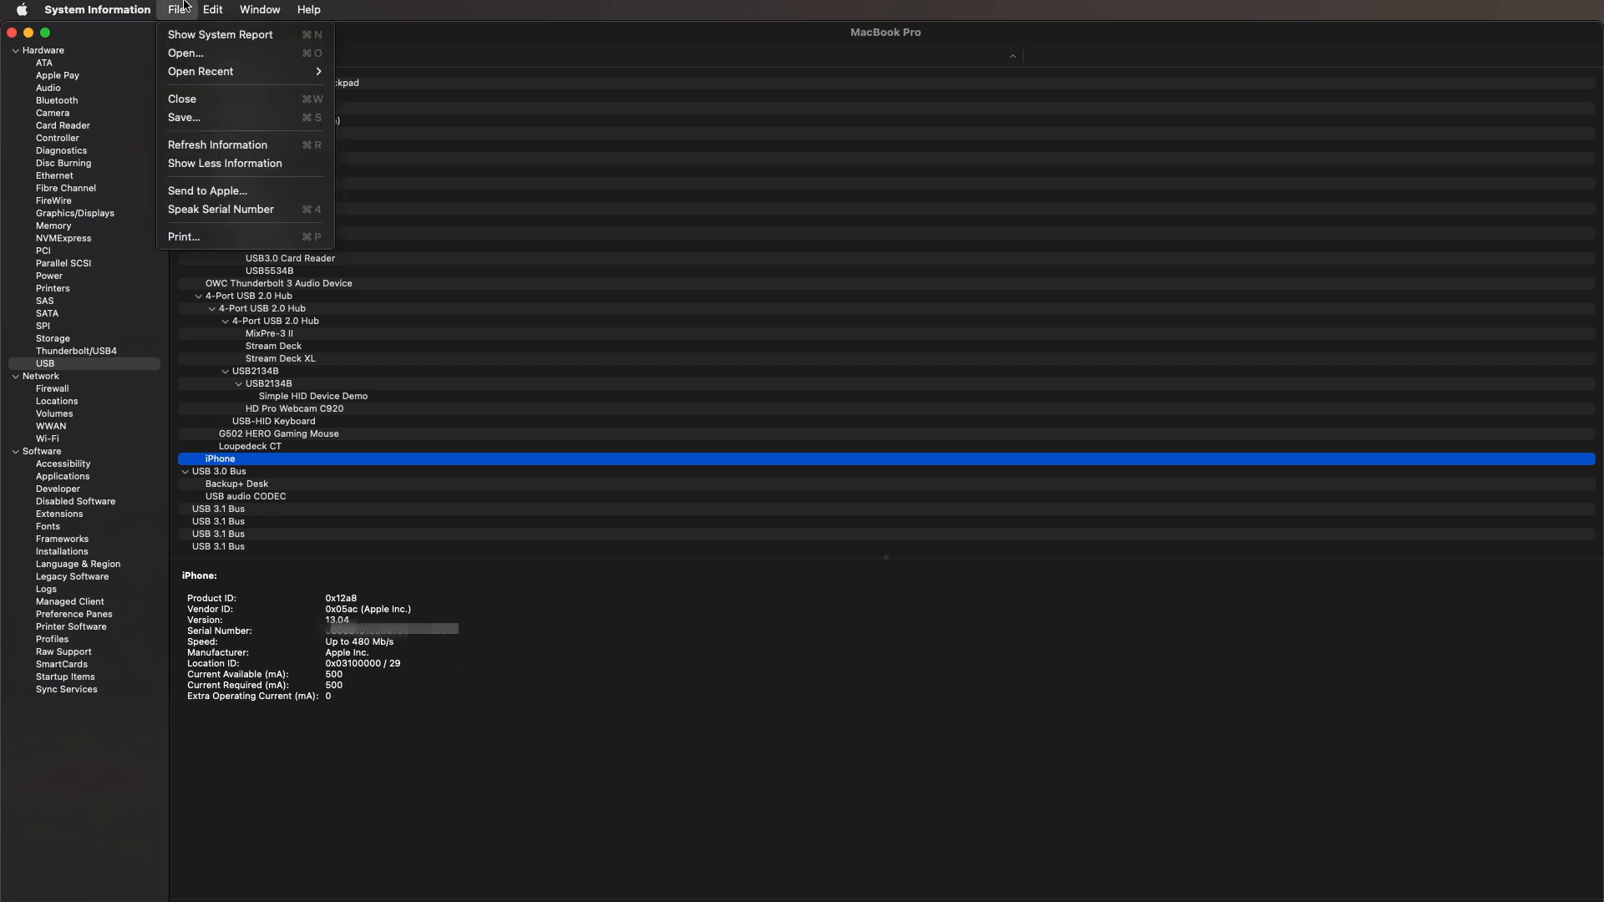
mouse_move(242, 164)
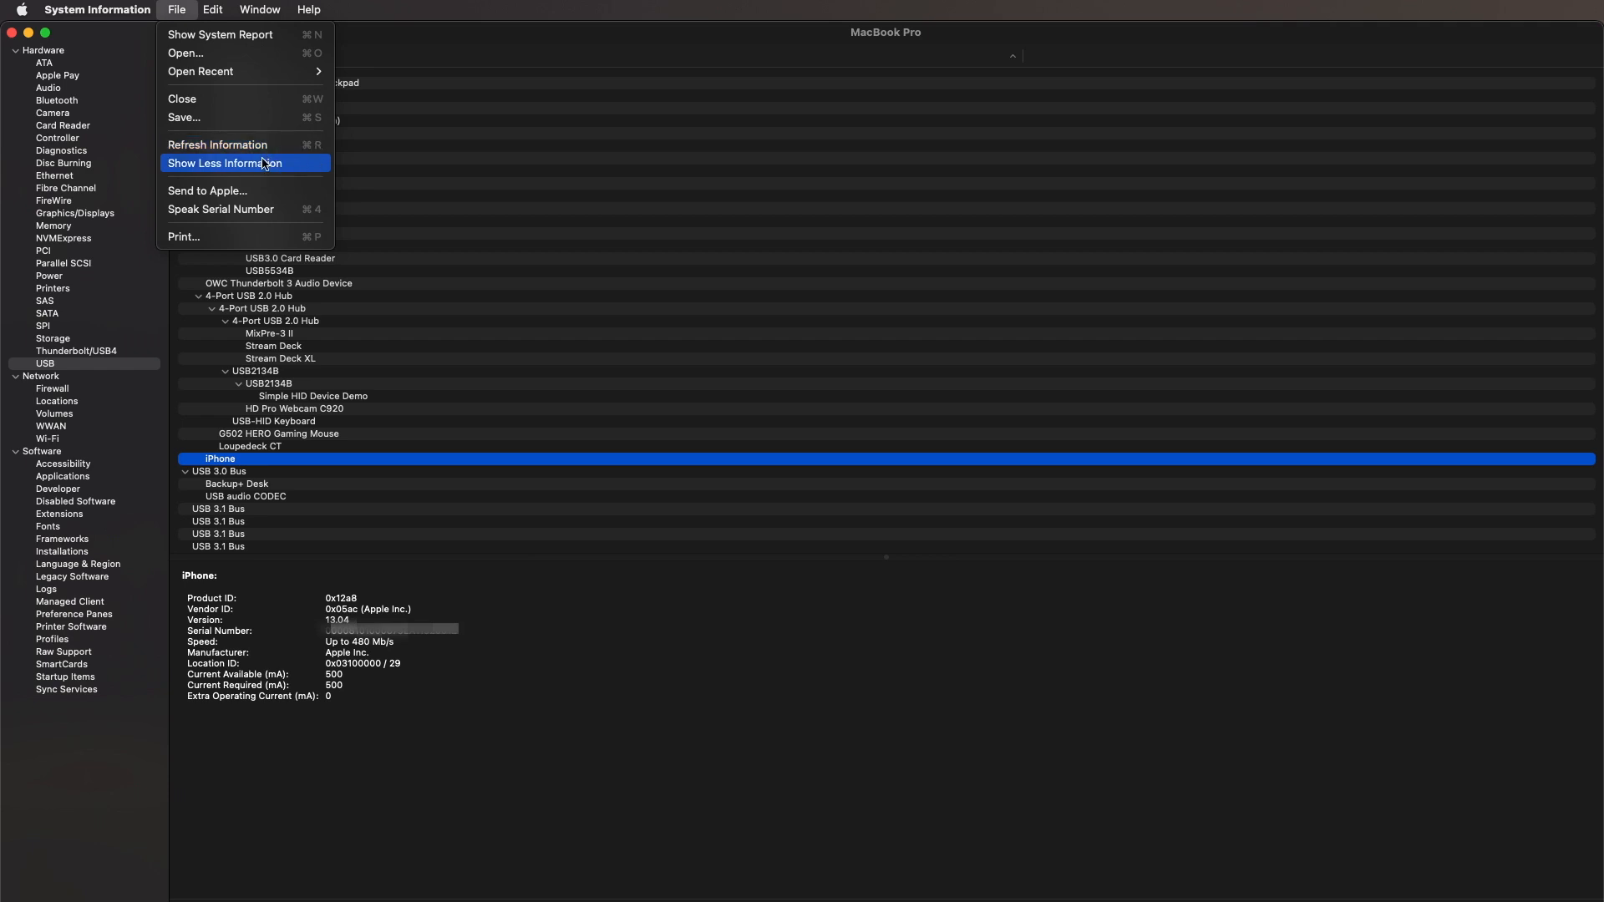
mouse_move(261, 194)
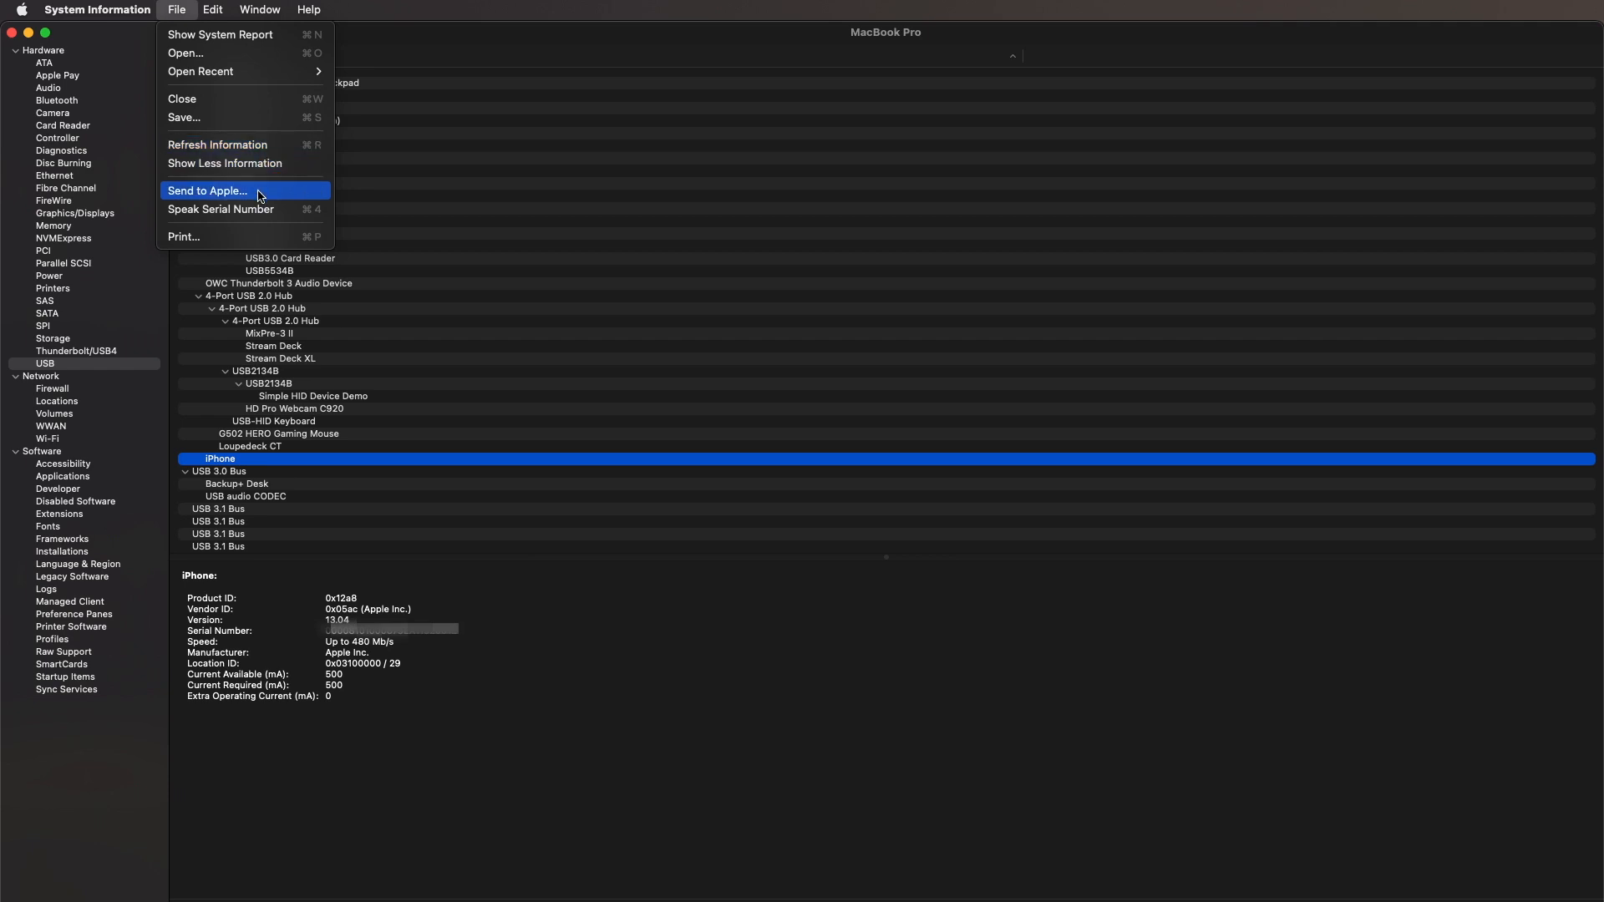
mouse_move(247, 120)
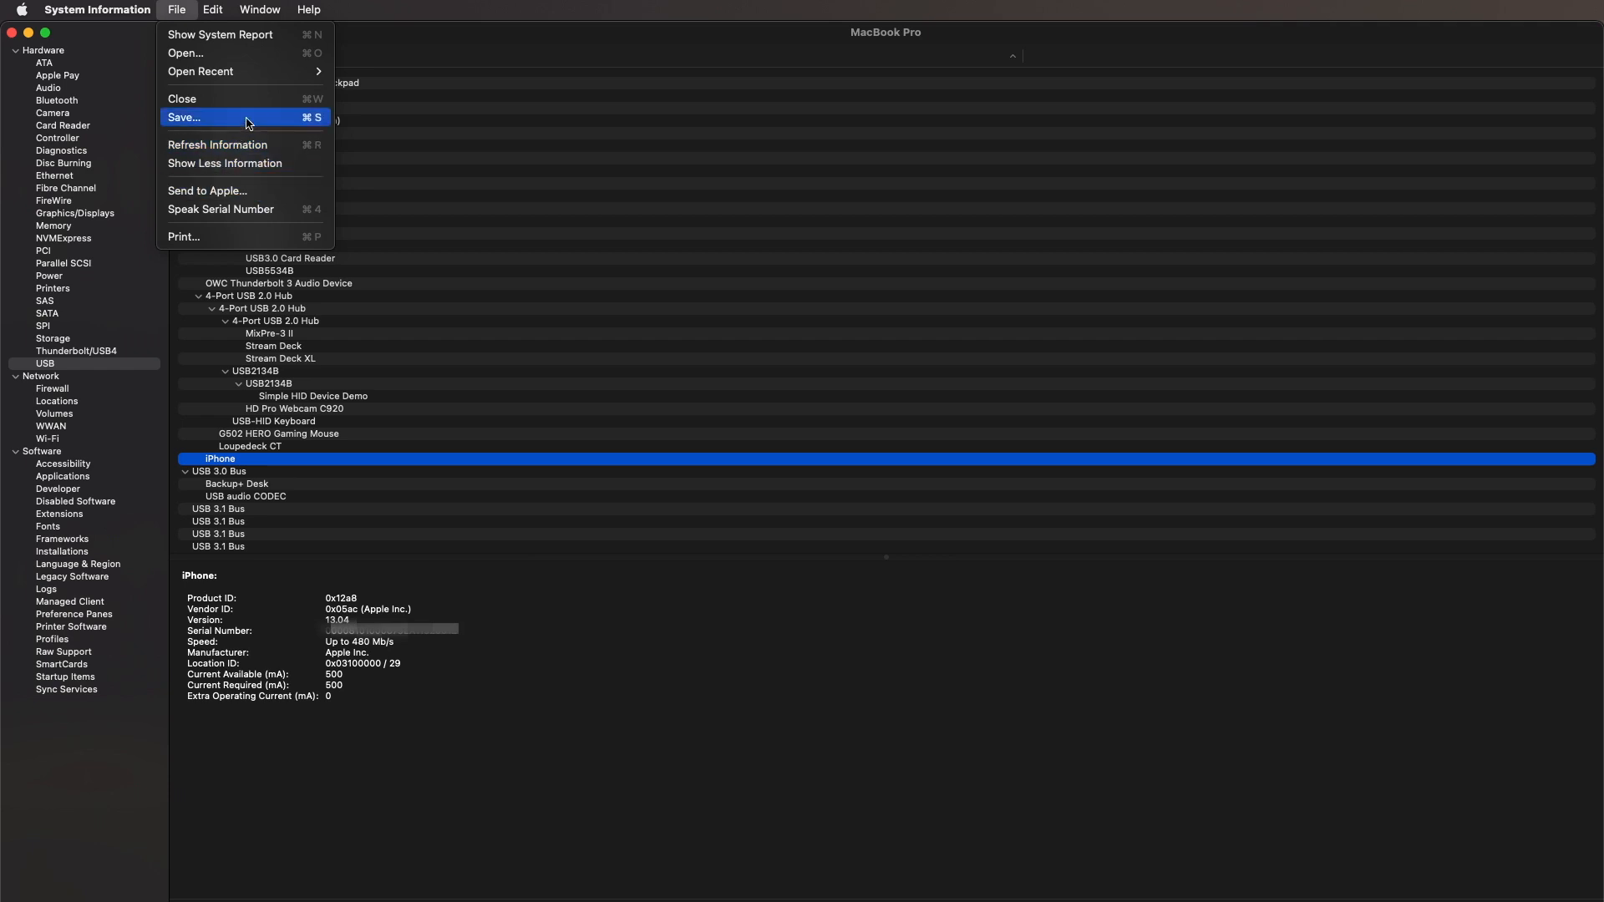